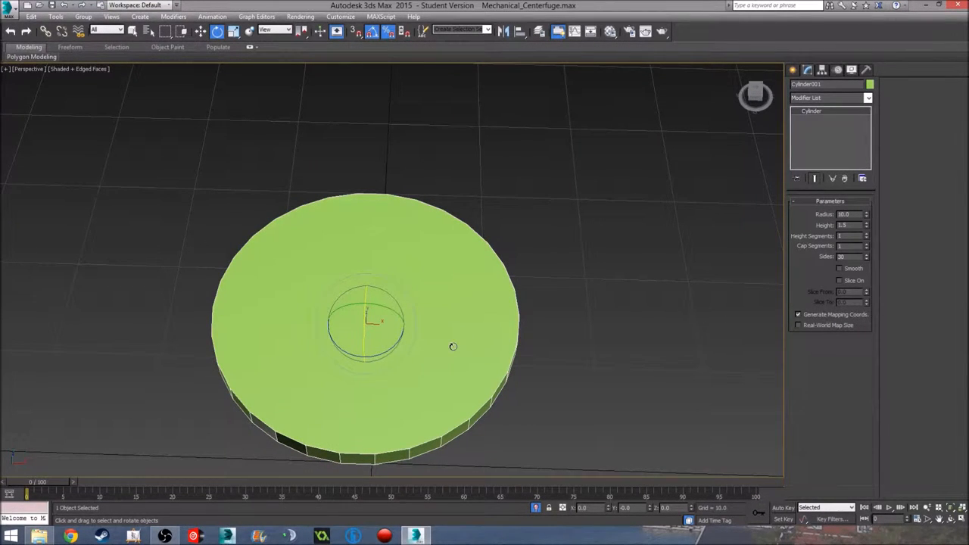
- Move the green disc cylinder up so it sits above the pink spoked wheel
{"action": "left_click_drag", "start_coordinate": [453, 346], "coordinate": [401, 422]}
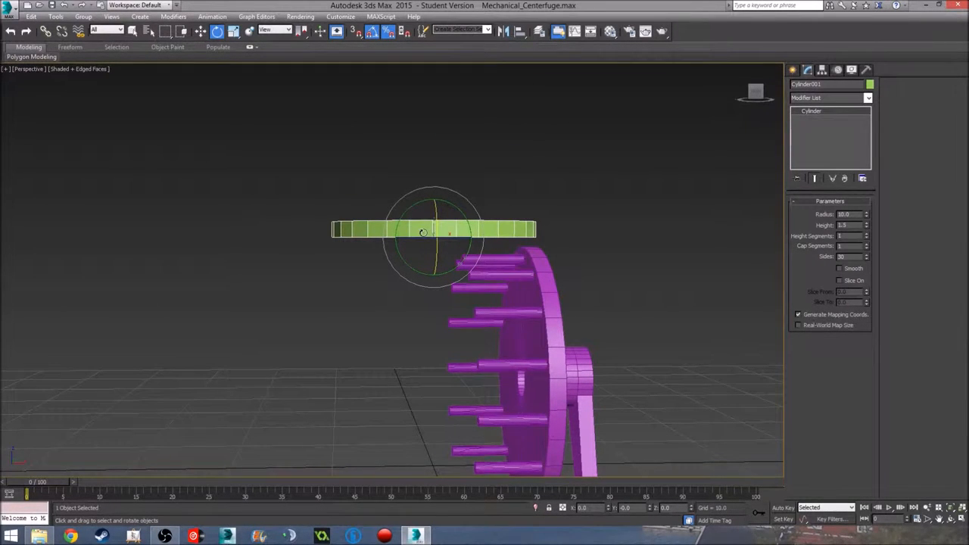
{"action": "left_click_drag", "start_coordinate": [424, 235], "coordinate": [477, 250]}
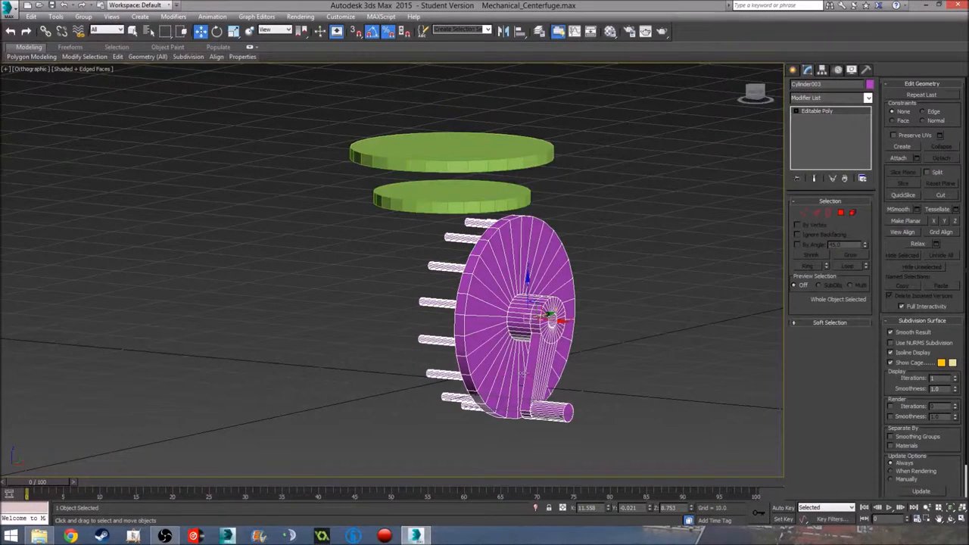
- Switch to the Front view to check the discs sit level above the wheel
{"action": "key", "text": "f"}
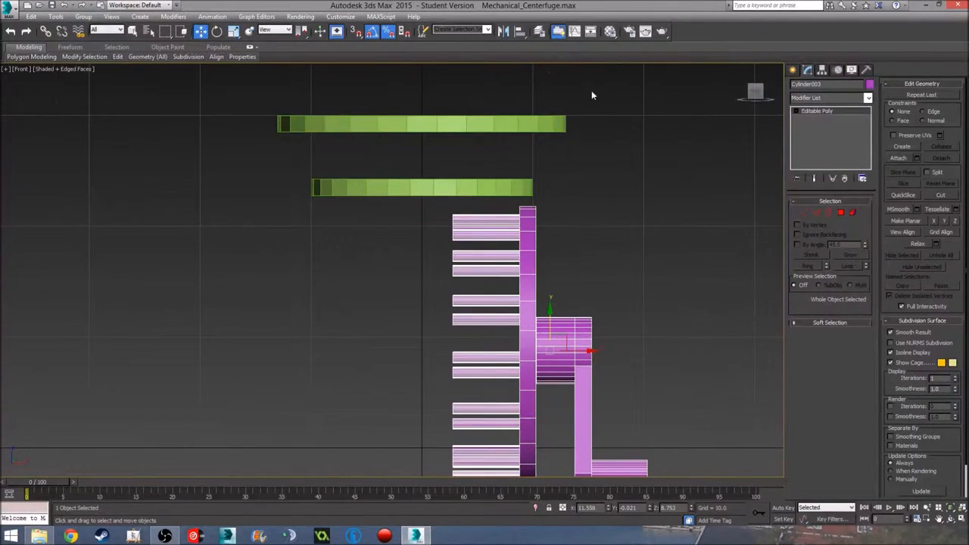
{"action": "mouse_move", "coordinate": [704, 219]}
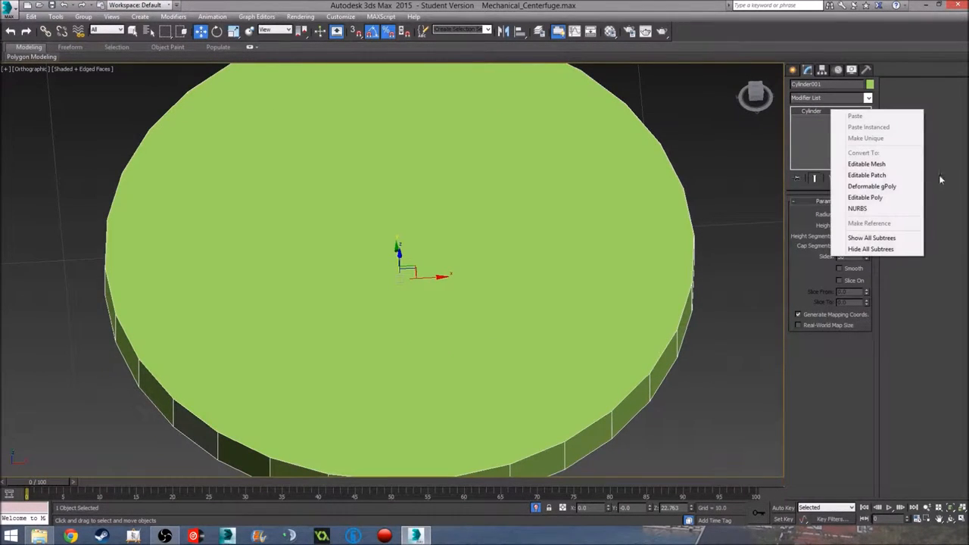
- Convert the disc to Editable Poly and inset its top face into an inner ring
{"action": "left_click", "coordinate": [864, 197]}
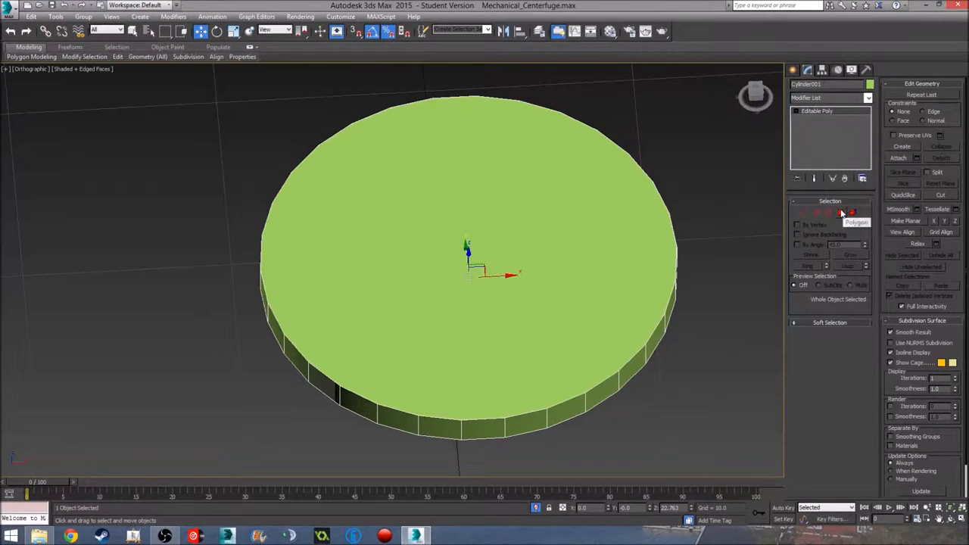
{"action": "left_click", "coordinate": [840, 212]}
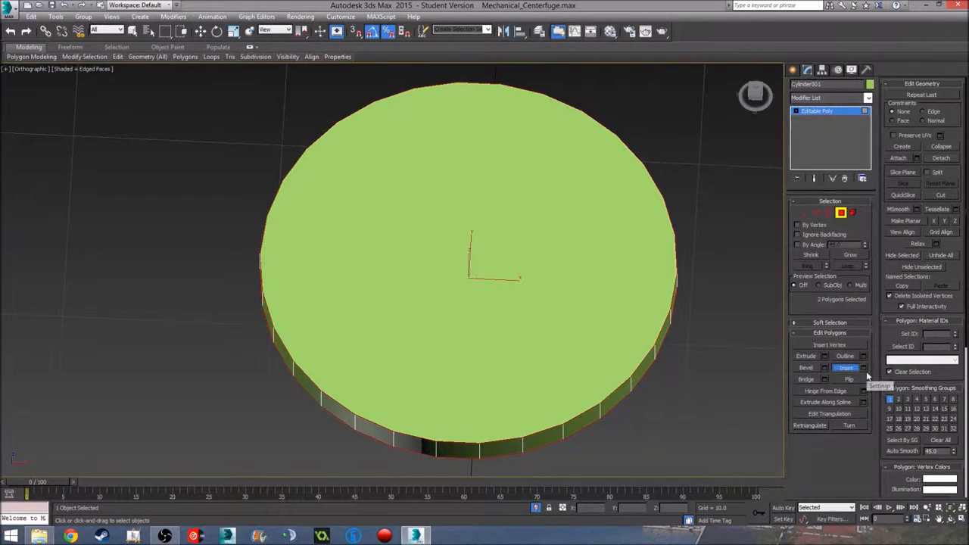
{"action": "left_click", "coordinate": [845, 368]}
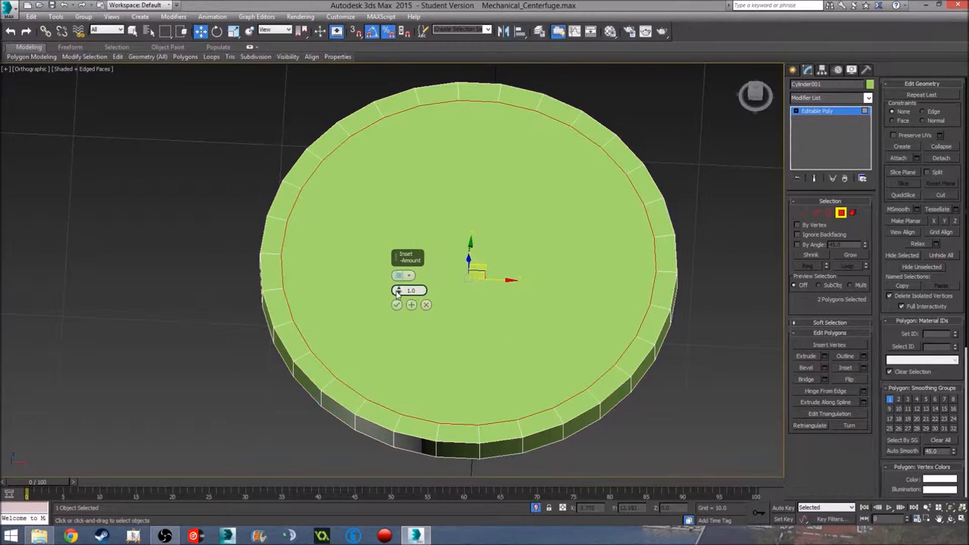
{"action": "left_click_drag", "start_coordinate": [409, 291], "coordinate": [409, 212]}
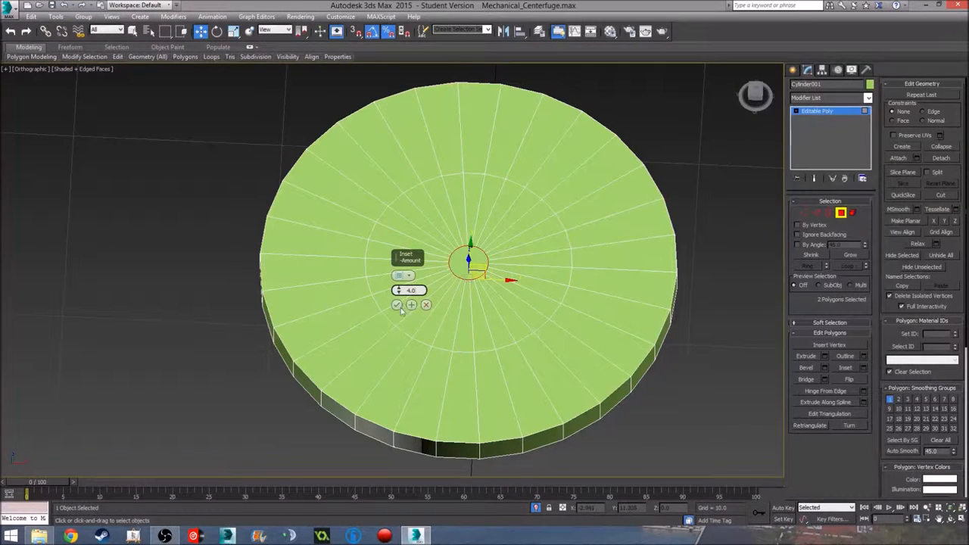
- Apply further insets to form concentric rings down to a small centre circle
{"action": "left_click", "coordinate": [397, 304]}
{"action": "type", "text": "2"}
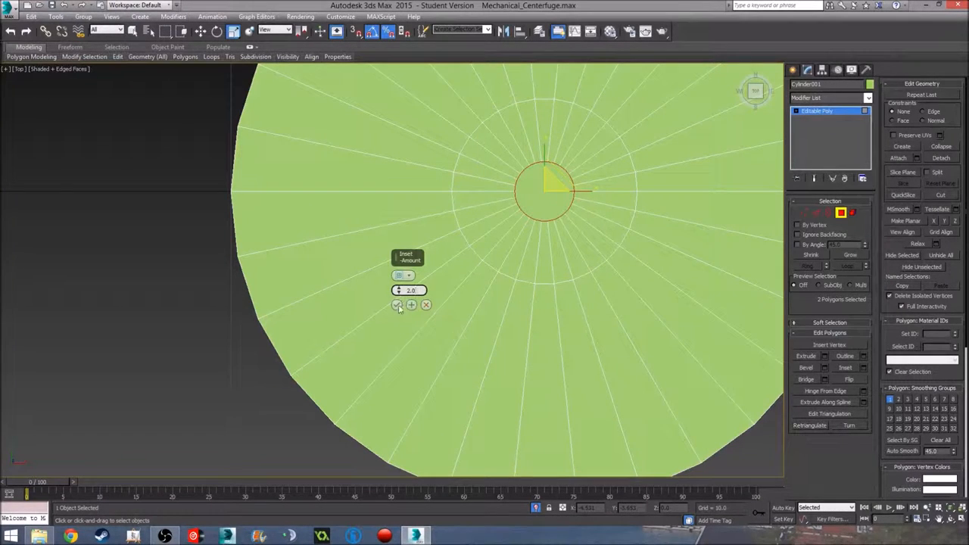
{"action": "left_click", "coordinate": [397, 304]}
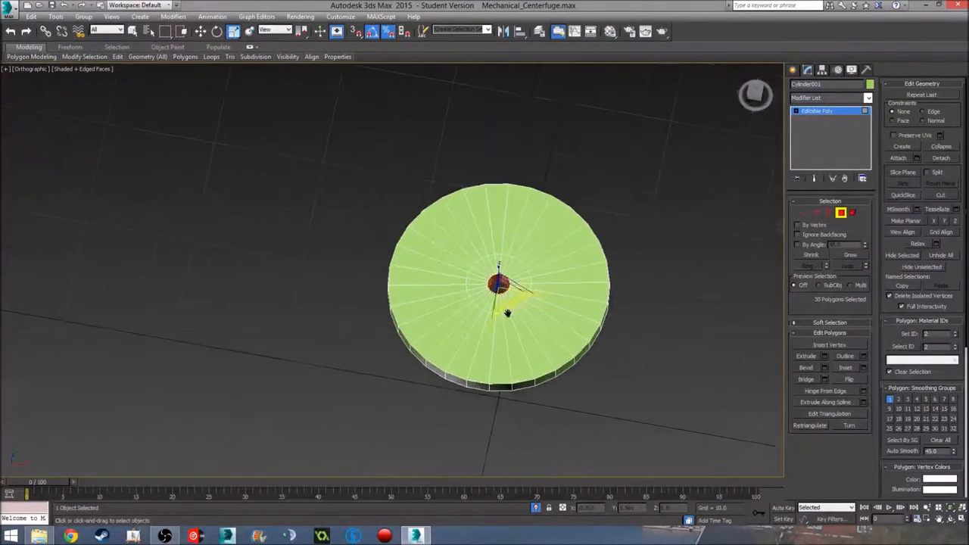
- Delete the centre faces to leave a hole, then start a new Cylinder
{"action": "scroll", "scroll_direction": "up", "scroll_amount": 3}
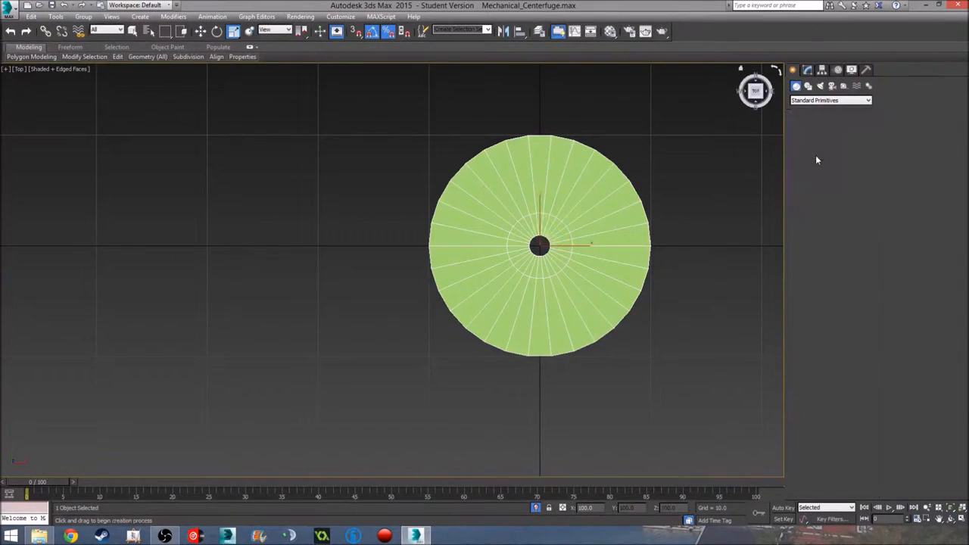
{"action": "left_click", "coordinate": [809, 155]}
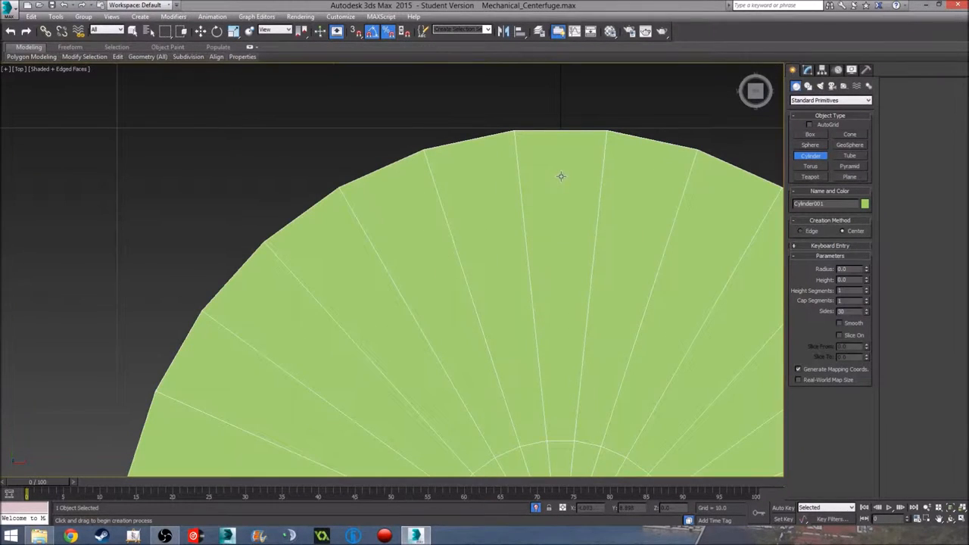
- Draw a thin cylinder pin near the disc's rim and raise it onto the disc
{"action": "key", "text": "F3"}
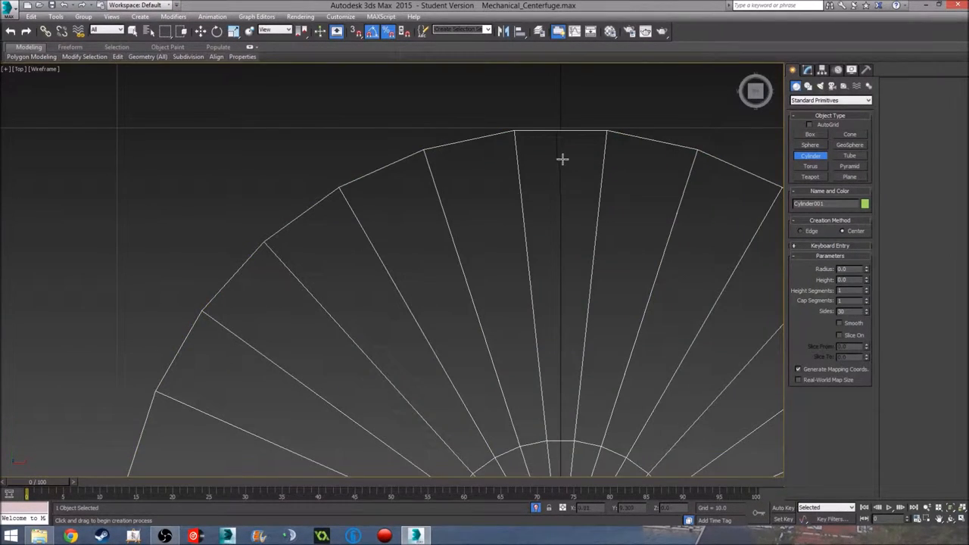
{"action": "left_click_drag", "start_coordinate": [563, 159], "coordinate": [573, 184]}
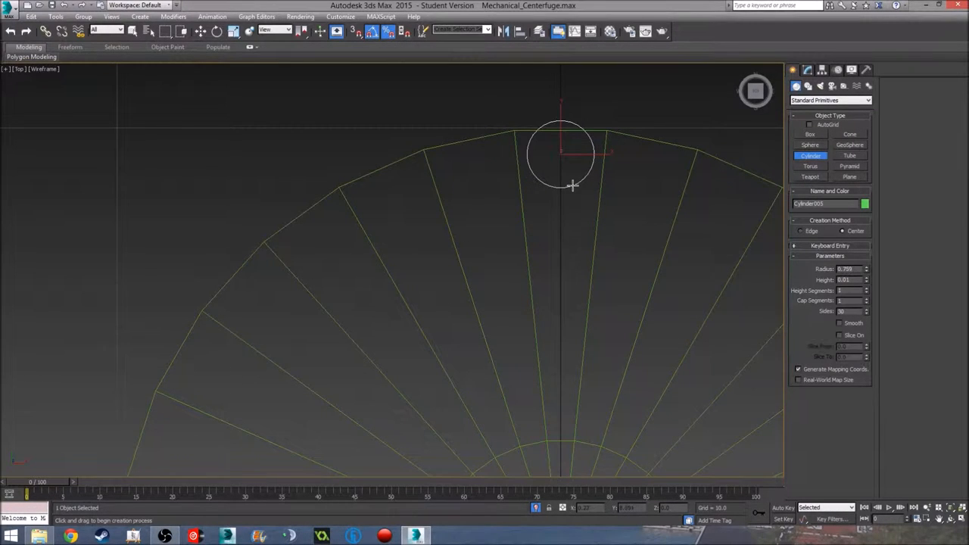
{"action": "left_click_drag", "start_coordinate": [573, 185], "coordinate": [575, 200]}
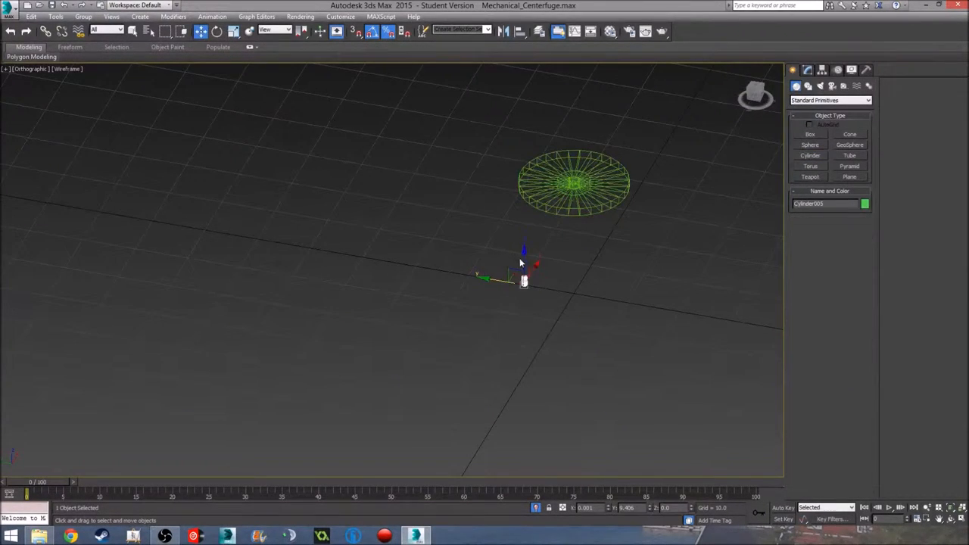
{"action": "key", "text": "f"}
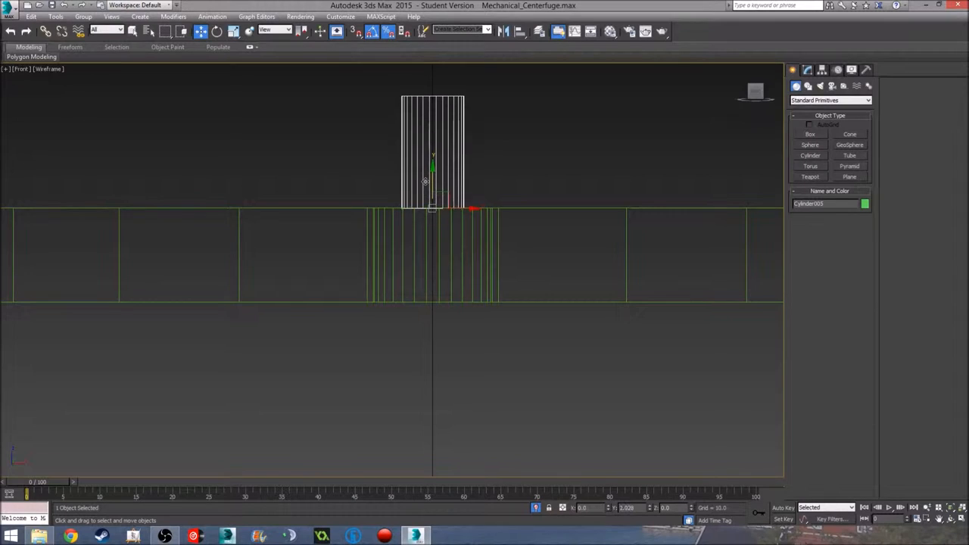
{"action": "left_click_drag", "start_coordinate": [530, 302], "coordinate": [536, 327]}
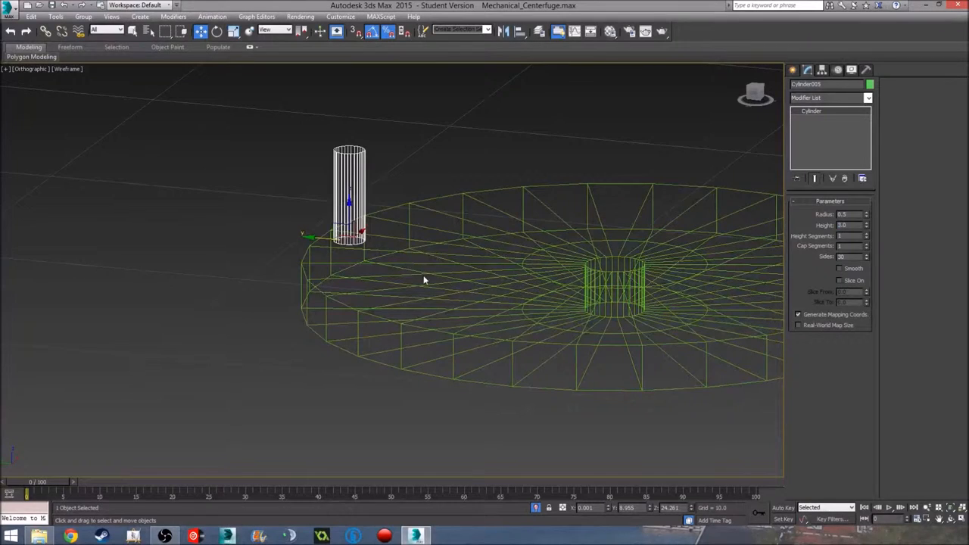
{"action": "key", "text": "t"}
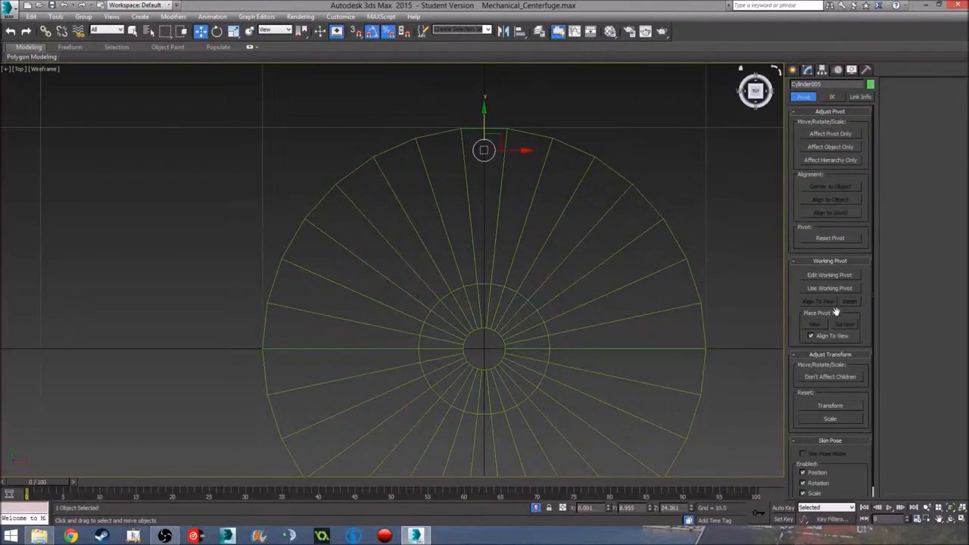
- Relocate the pin's pivot to the disc centre using Affect Pivot Only
{"action": "left_click", "coordinate": [829, 134]}
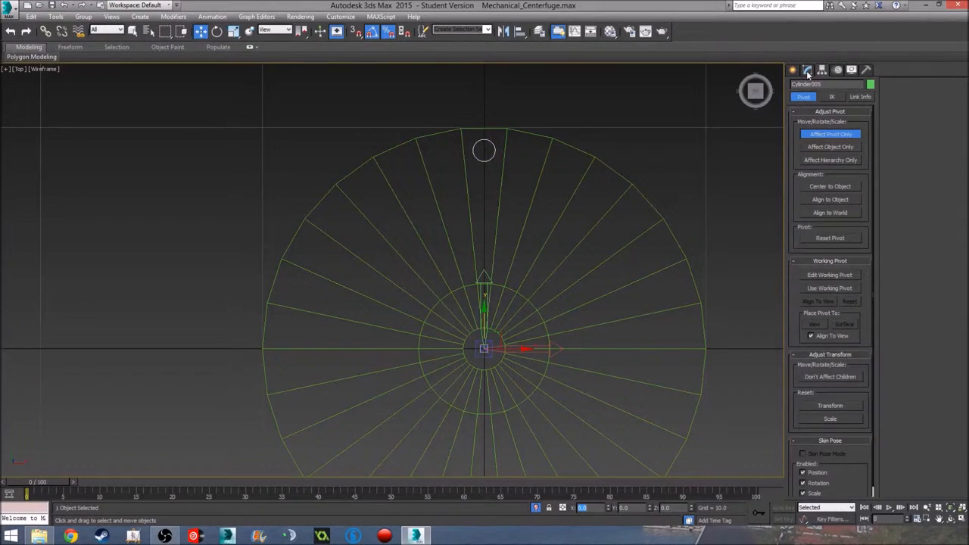
{"action": "left_click", "coordinate": [807, 70]}
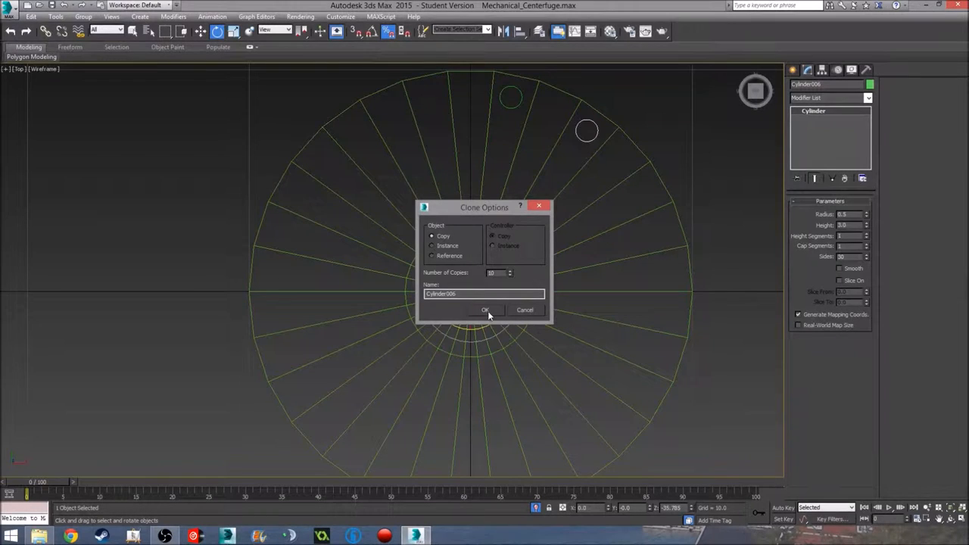
- Shift-rotate the pin about the disc centre into an evenly spaced ring of copies
{"action": "left_click", "coordinate": [485, 309]}
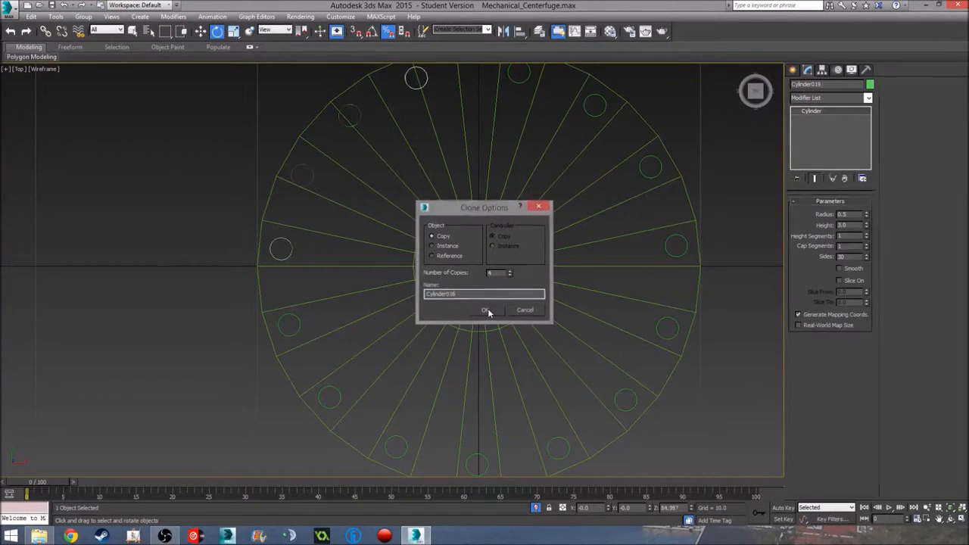
{"action": "left_click", "coordinate": [485, 309]}
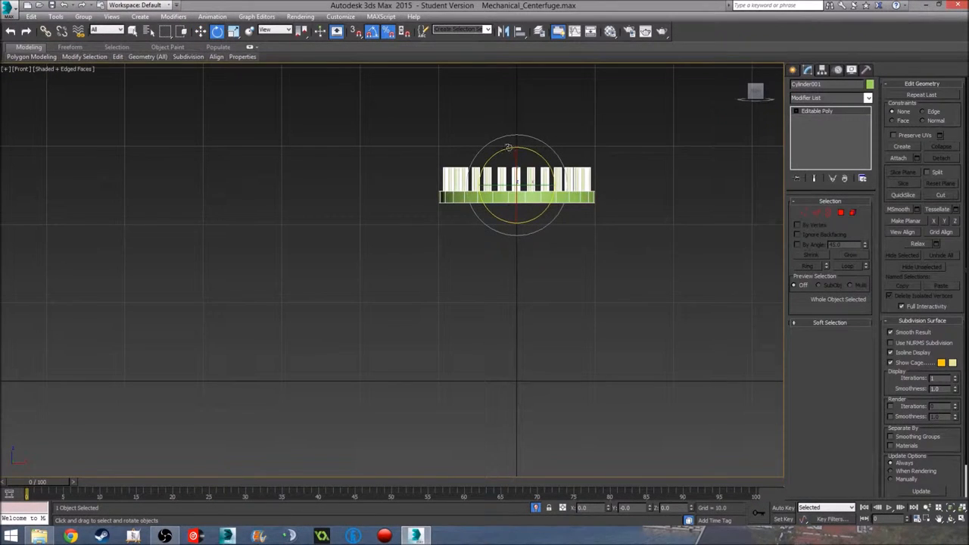
- Orbit to view the downward pegs of the green disc over the pink wheel's holes
{"action": "left_click_drag", "start_coordinate": [509, 148], "coordinate": [508, 242]}
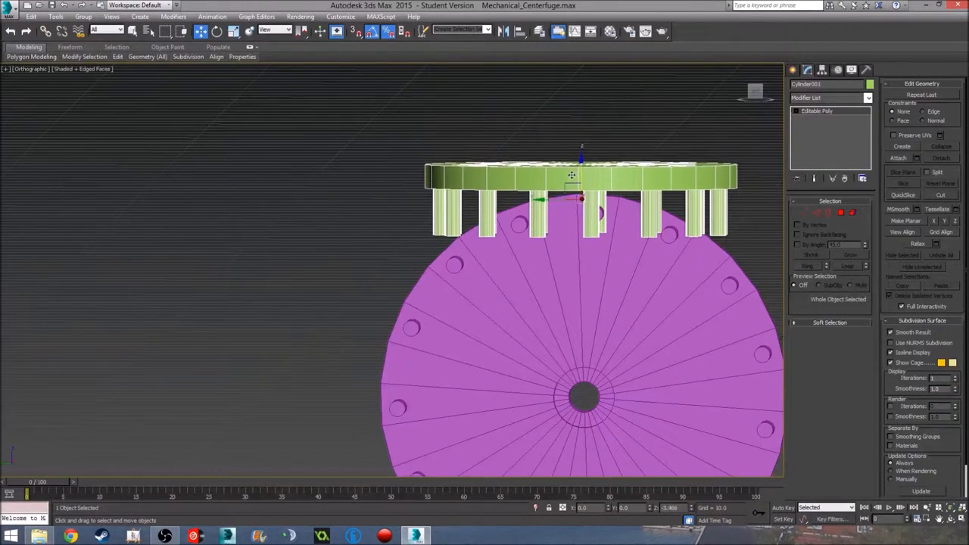
- Lower the green pegged disc so its pegs mesh with the pink wheel's spokes
{"action": "left_click", "coordinate": [215, 30]}
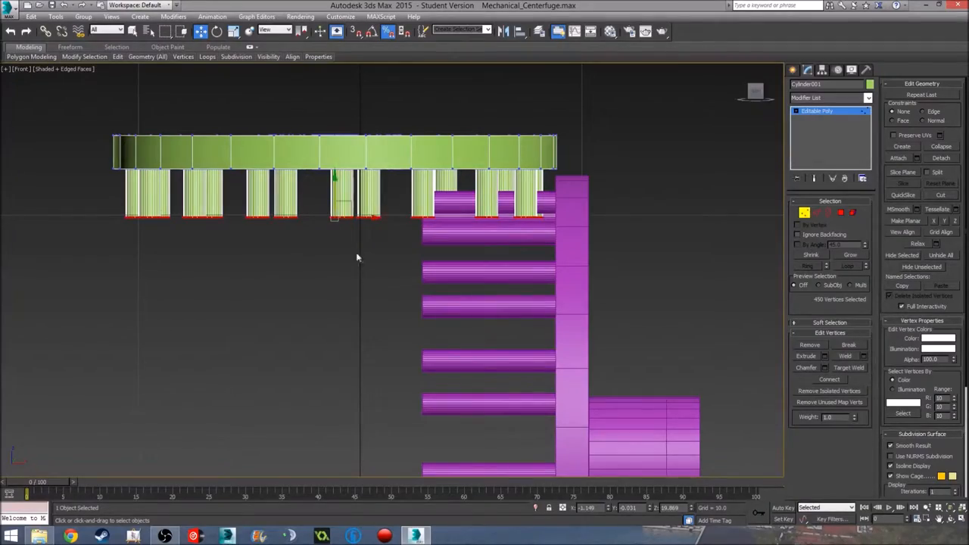
{"action": "left_click_drag", "start_coordinate": [357, 258], "coordinate": [536, 273]}
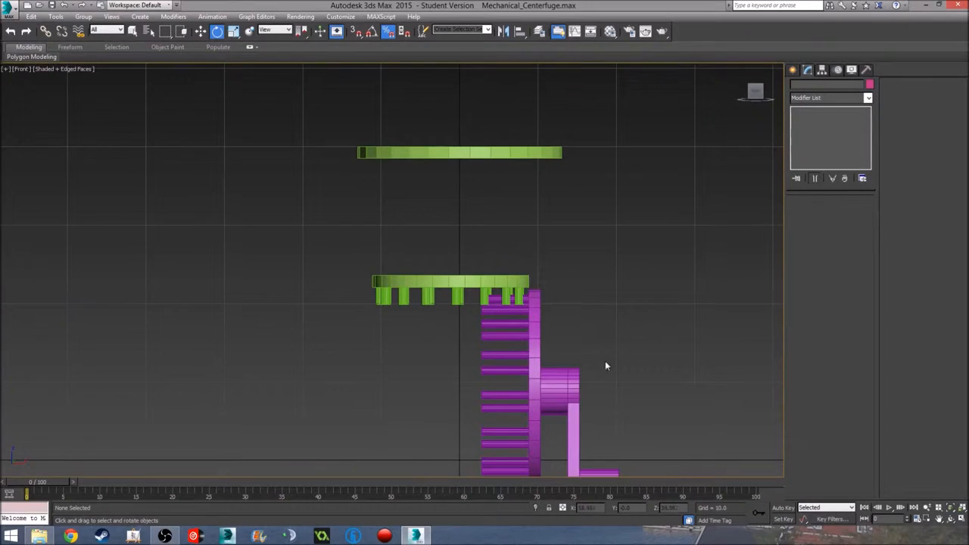
- Start the Cylinder primitive from the Create panel beside the meshed wheels
{"action": "scroll", "scroll_direction": "down", "scroll_amount": 3}
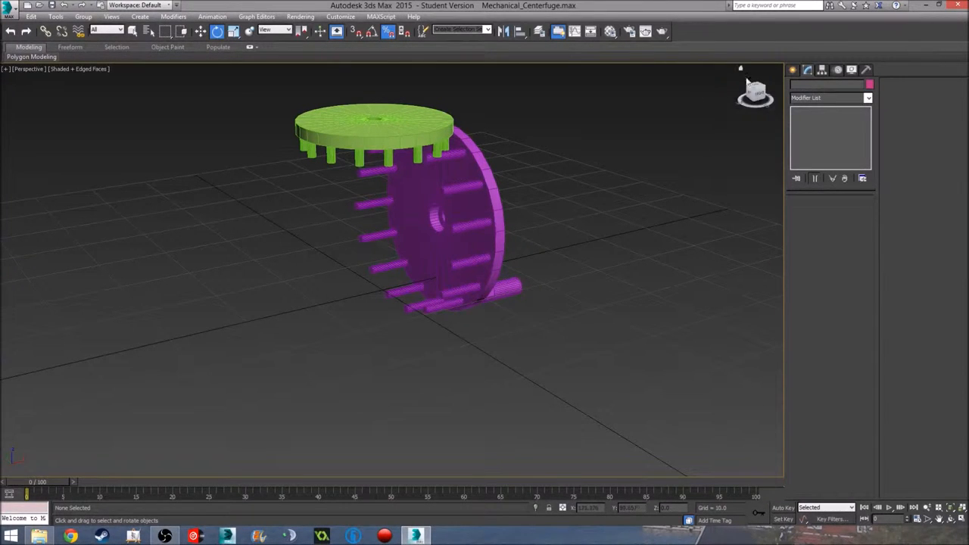
{"action": "left_click", "coordinate": [794, 70]}
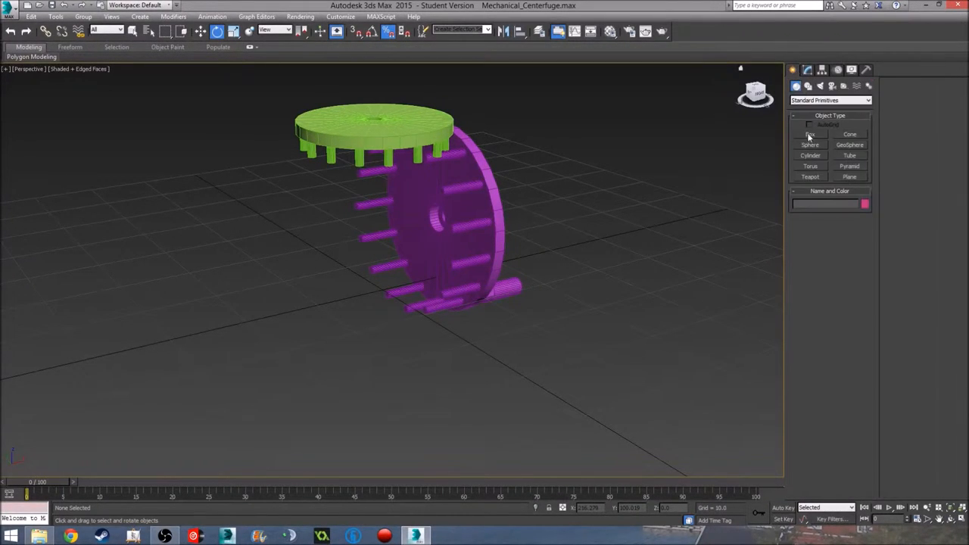
{"action": "left_click", "coordinate": [810, 154]}
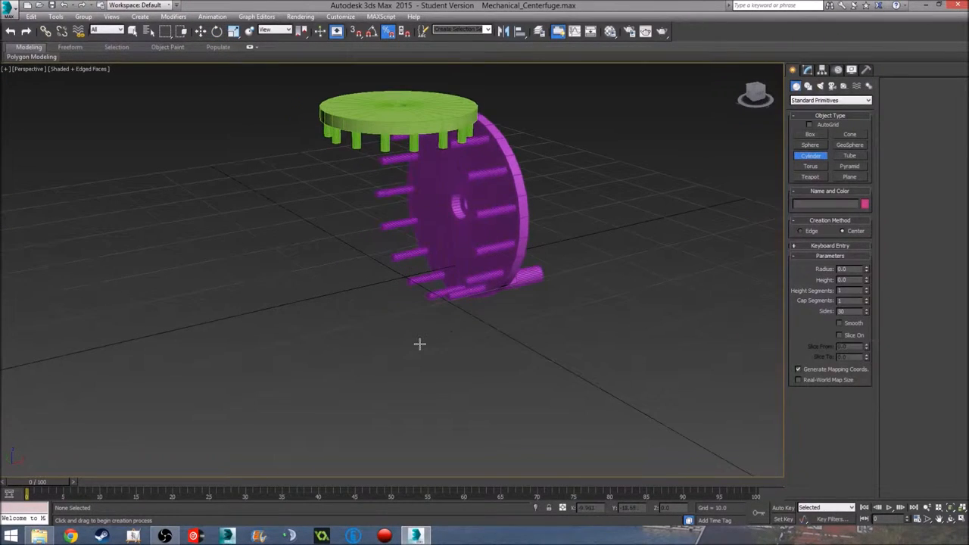
- Draw an axle cylinder at the pink wheel's hub in the Top viewport
{"action": "key", "text": "t"}
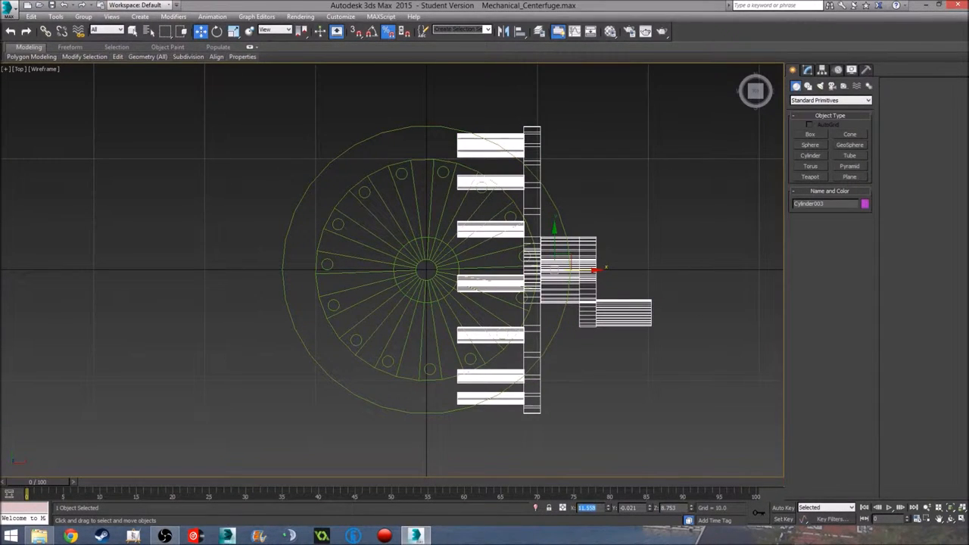
{"action": "left_click_drag", "start_coordinate": [593, 269], "coordinate": [466, 270]}
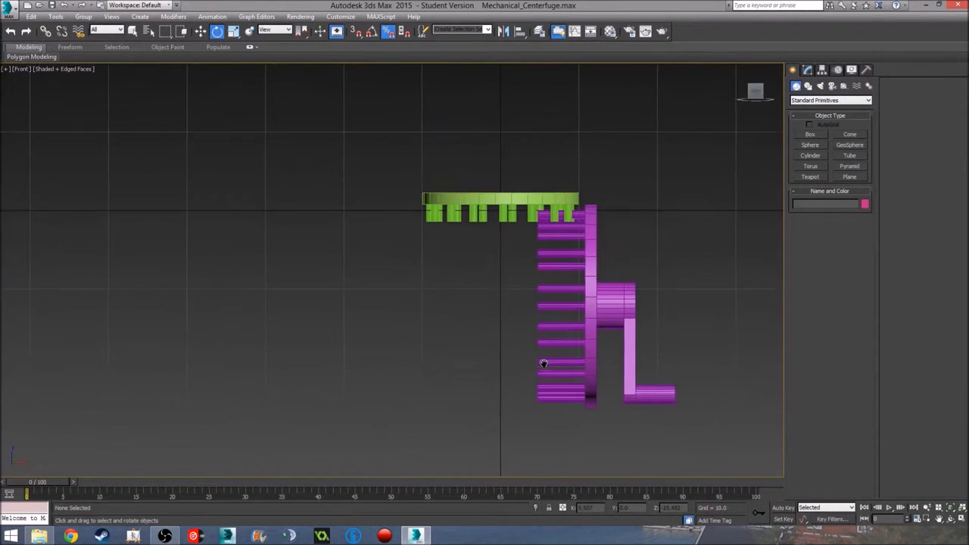
- Start another Cylinder primitive aimed at the spoked wheel's hub
{"action": "left_click", "coordinate": [544, 363]}
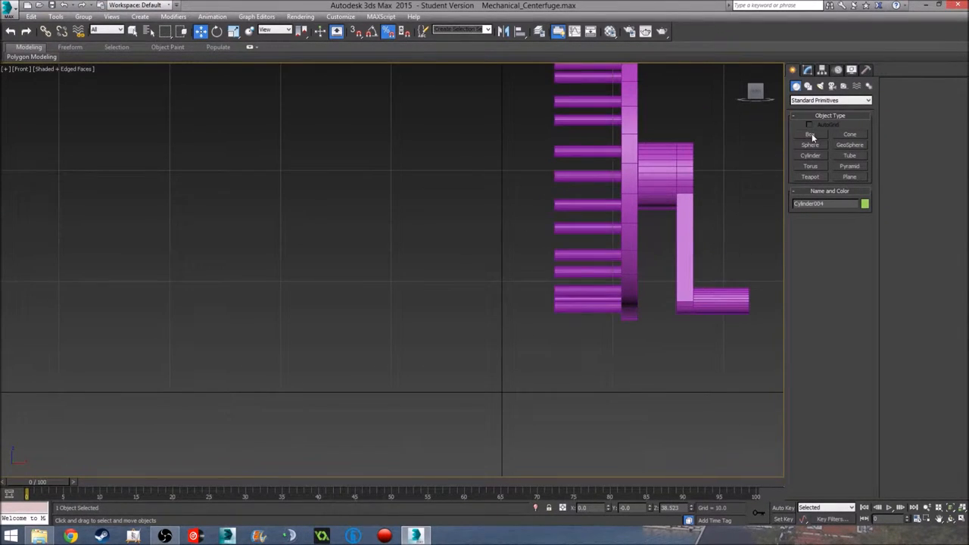
{"action": "left_click", "coordinate": [810, 155]}
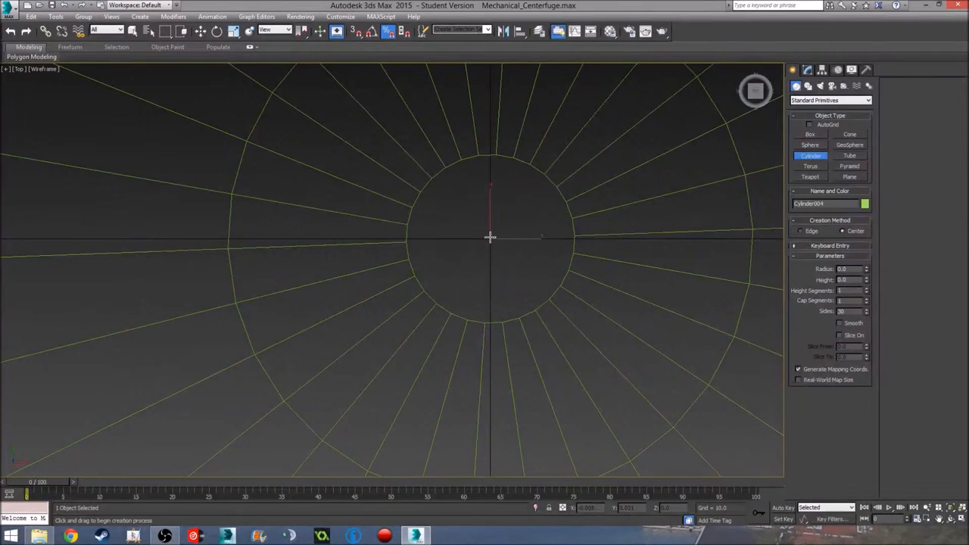
- Draw a small flat cylinder at the hub's centre below the assembly and deselect
{"action": "left_click_drag", "start_coordinate": [491, 239], "coordinate": [497, 256]}
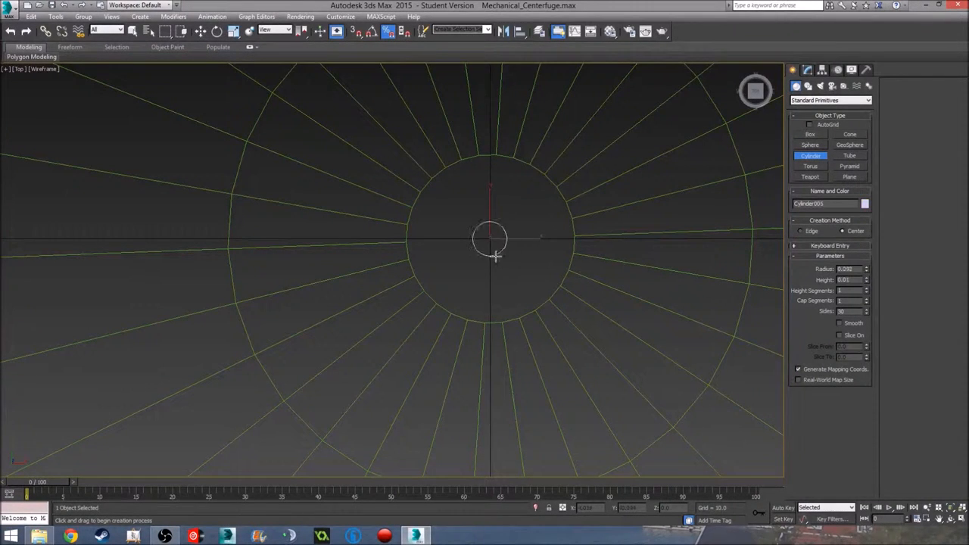
{"action": "left_click_drag", "start_coordinate": [490, 240], "coordinate": [548, 348]}
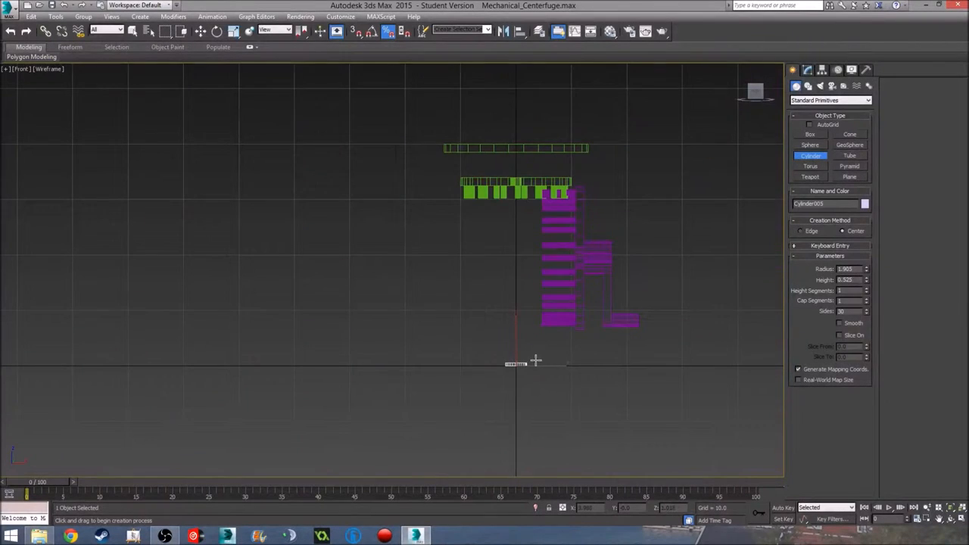
{"action": "scroll", "scroll_direction": "down", "scroll_amount": 3}
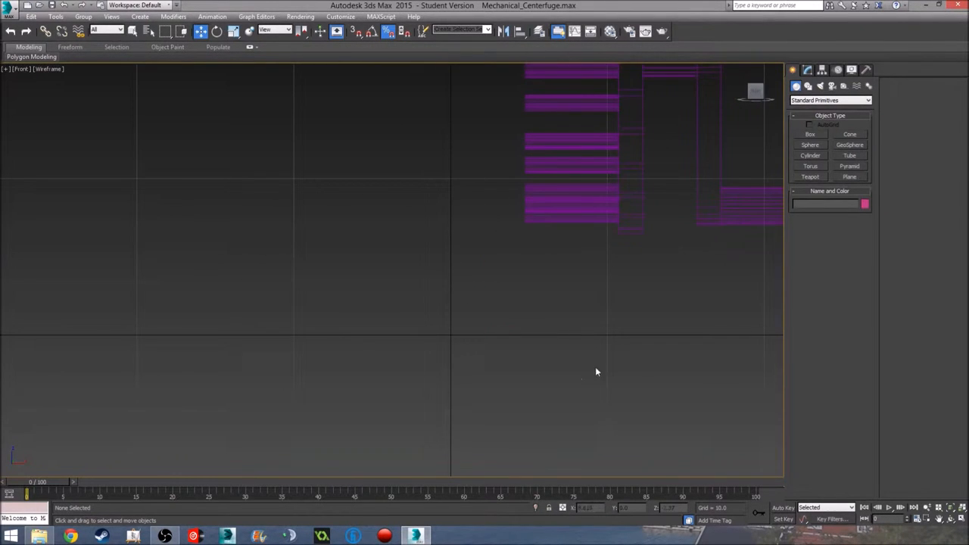
{"action": "left_click", "coordinate": [850, 165]}
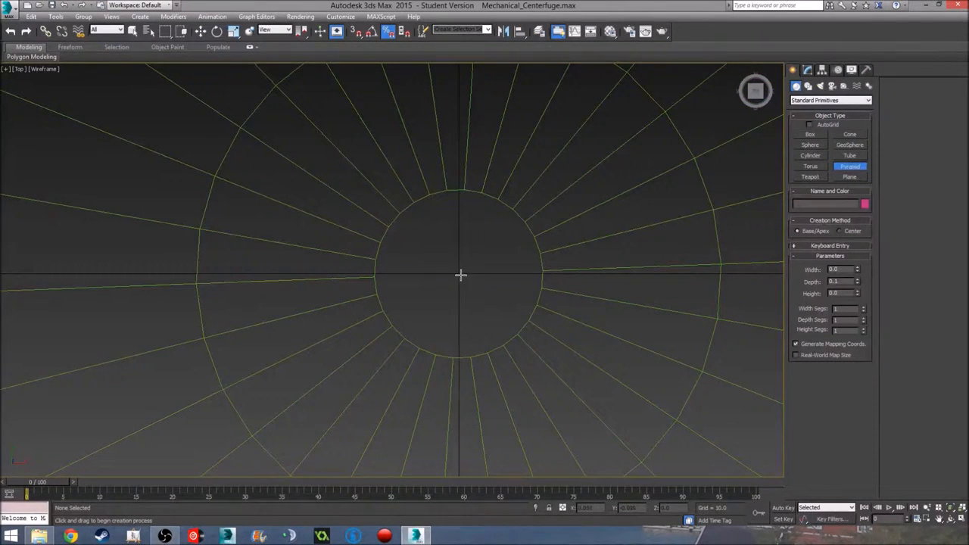
- Draw a pyramid base centred under the green disc and set its height
{"action": "left_click_drag", "start_coordinate": [460, 276], "coordinate": [548, 365]}
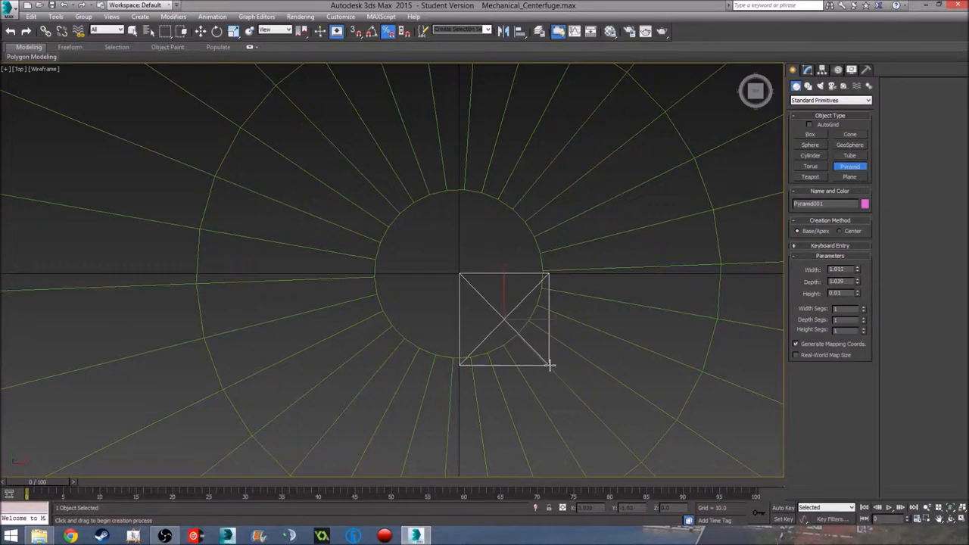
{"action": "left_click_drag", "start_coordinate": [548, 365], "coordinate": [621, 401]}
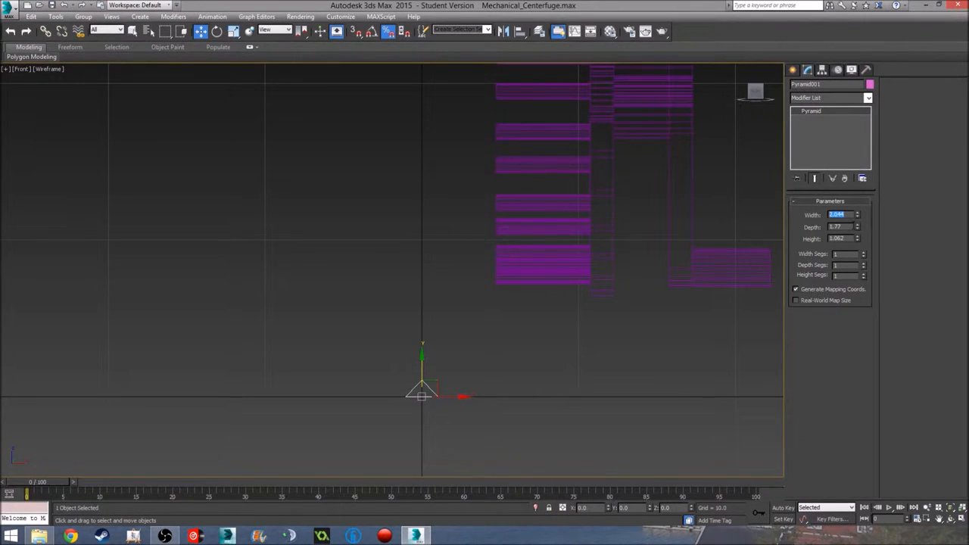
{"action": "type", "text": "101"}
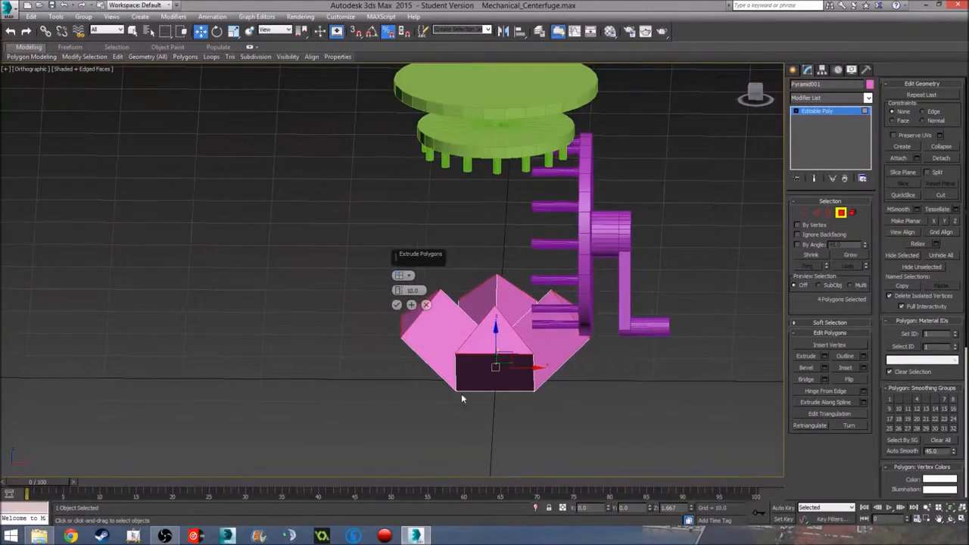
- Orbit around the flared pink base and switch to the Front view for the centre cylinder
{"action": "left_click_drag", "start_coordinate": [462, 396], "coordinate": [659, 370]}
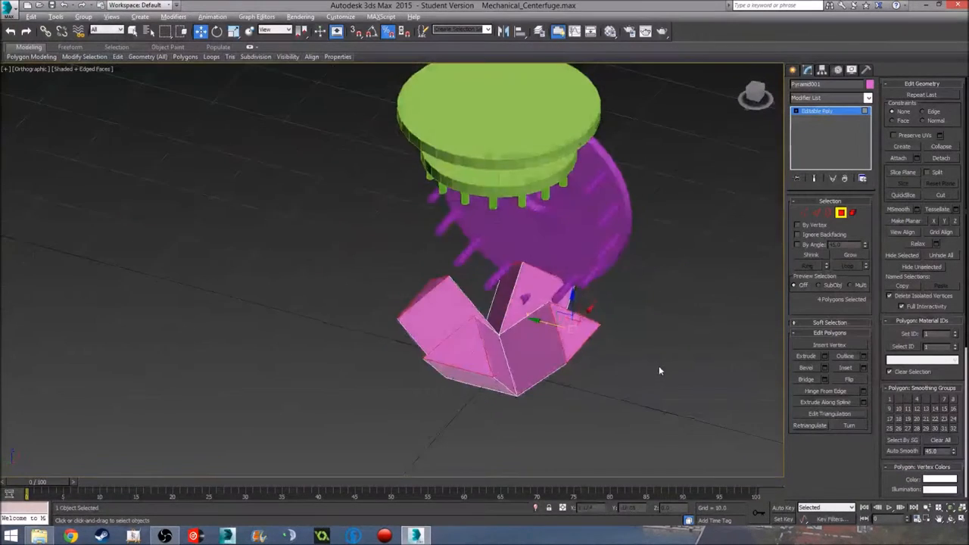
{"action": "key", "text": "f"}
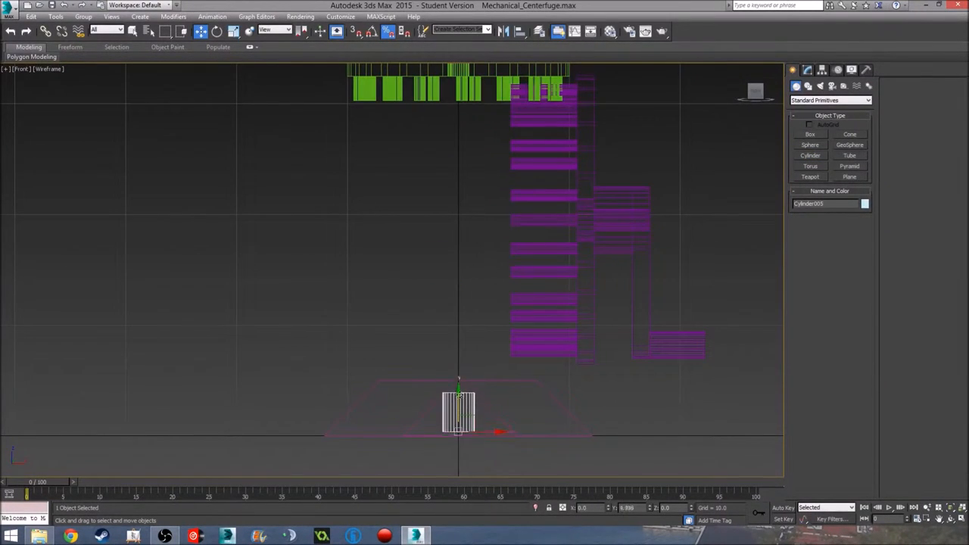
- Raise the central cylinder into a tall axle reaching the green disc
{"action": "left_click_drag", "start_coordinate": [457, 409], "coordinate": [457, 390]}
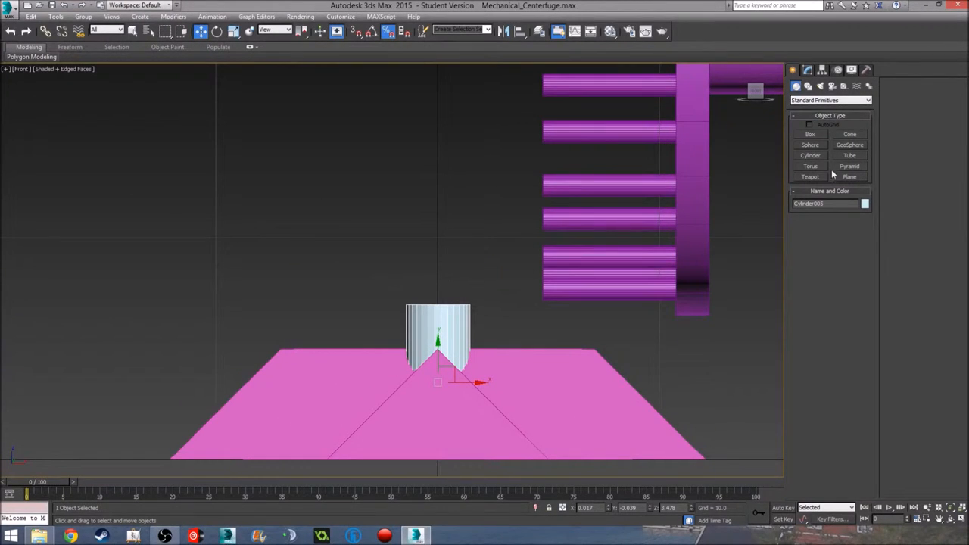
{"action": "left_click", "coordinate": [808, 70]}
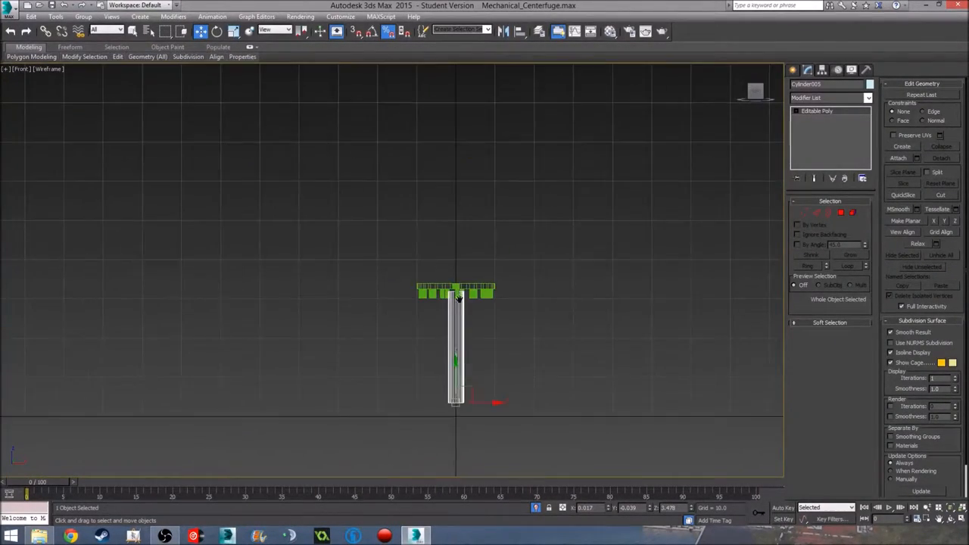
- View the axle from above and select its top cap polygons for editing
{"action": "key", "text": "t"}
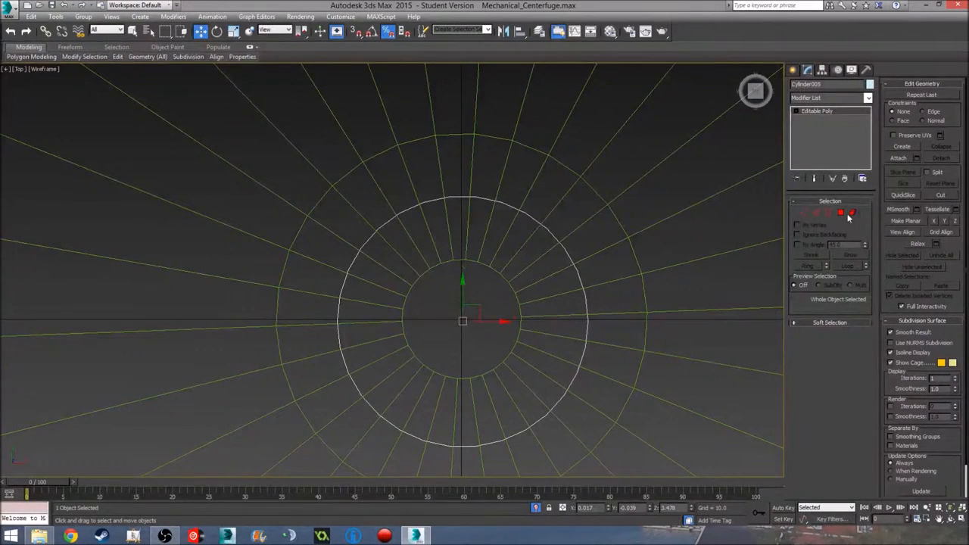
{"action": "left_click", "coordinate": [851, 212]}
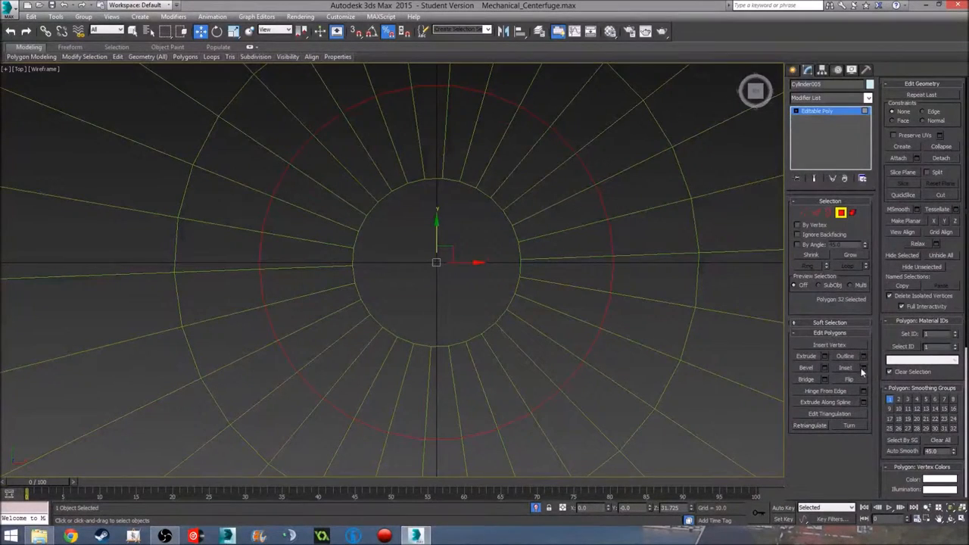
- Inset the axle's top faces to form a narrow collar tip through the disc's centre
{"action": "left_click", "coordinate": [845, 367]}
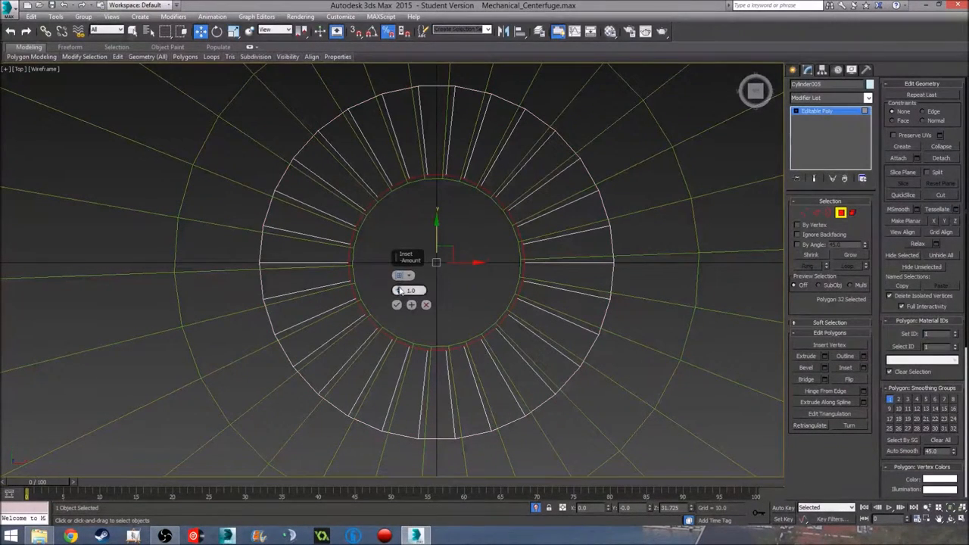
{"action": "left_click_drag", "start_coordinate": [412, 290], "coordinate": [412, 287]}
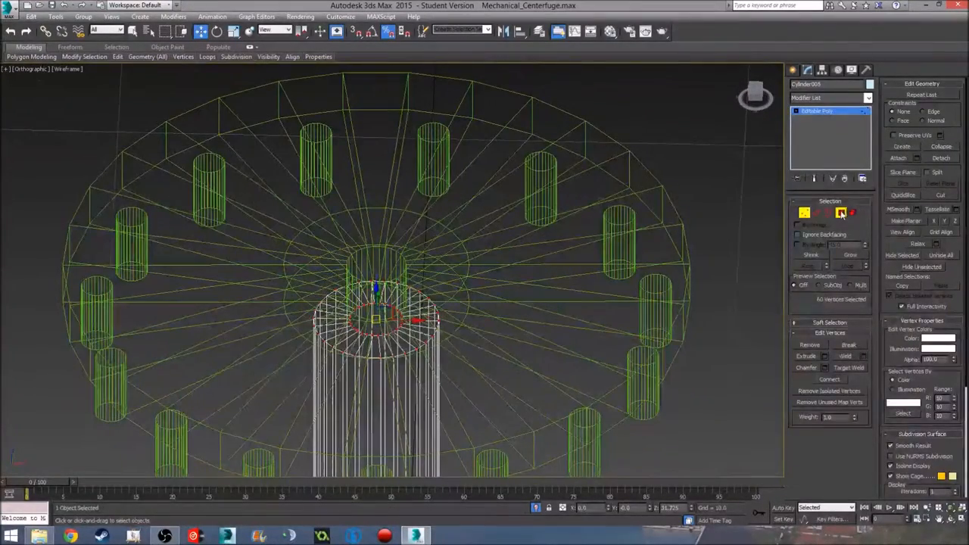
{"action": "left_click", "coordinate": [853, 212]}
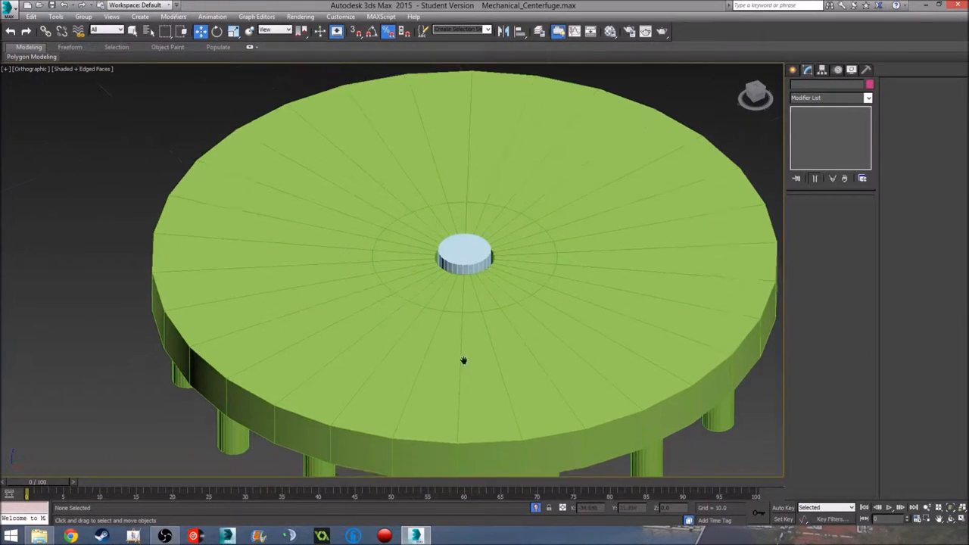
- Recolour the pink stepped base to the axle's pale blue and view the model in wireframe
{"action": "key", "text": "f"}
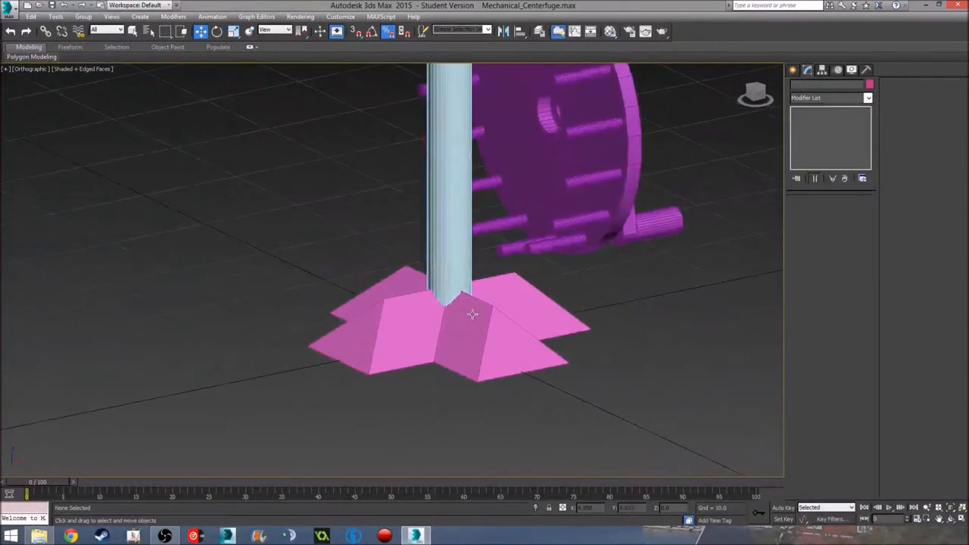
{"action": "left_click", "coordinate": [446, 325]}
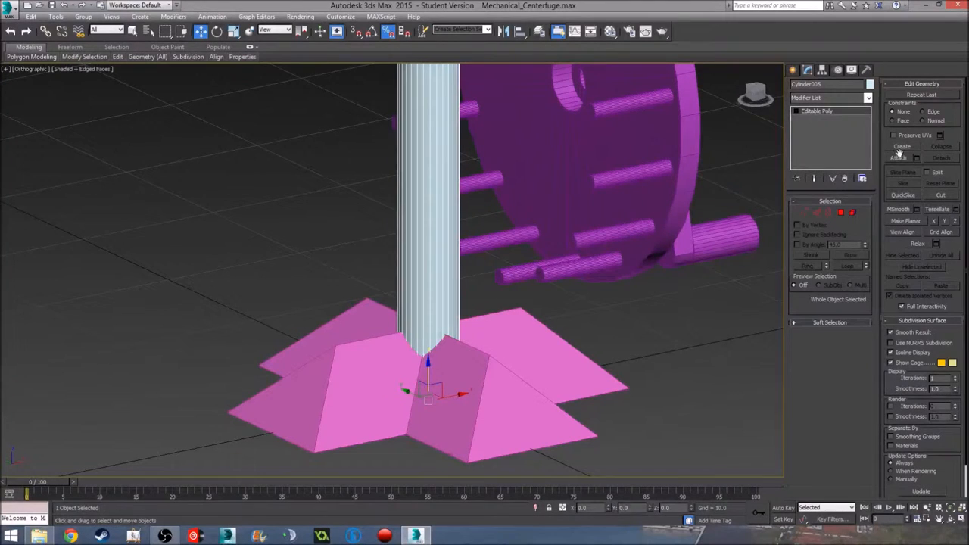
{"action": "left_click", "coordinate": [902, 159]}
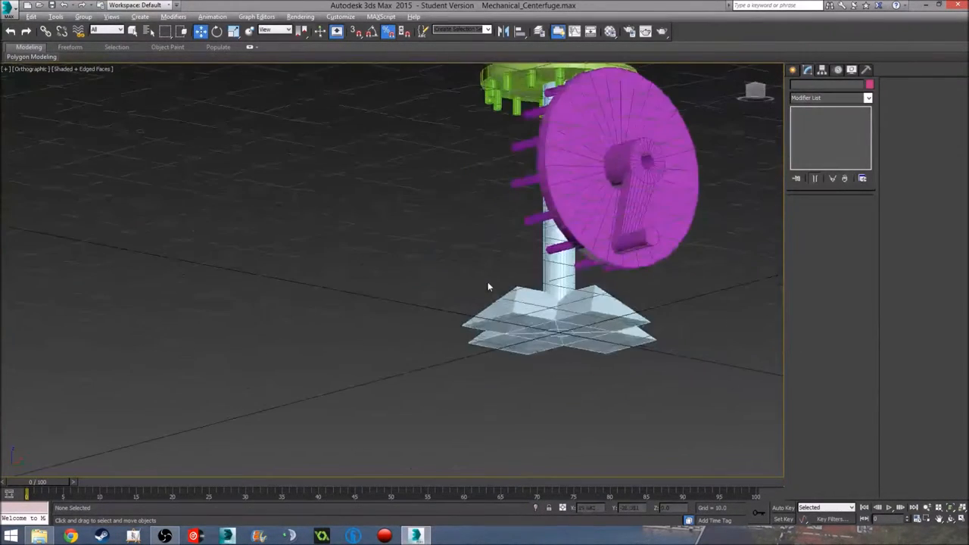
{"action": "left_click_drag", "start_coordinate": [487, 286], "coordinate": [515, 303]}
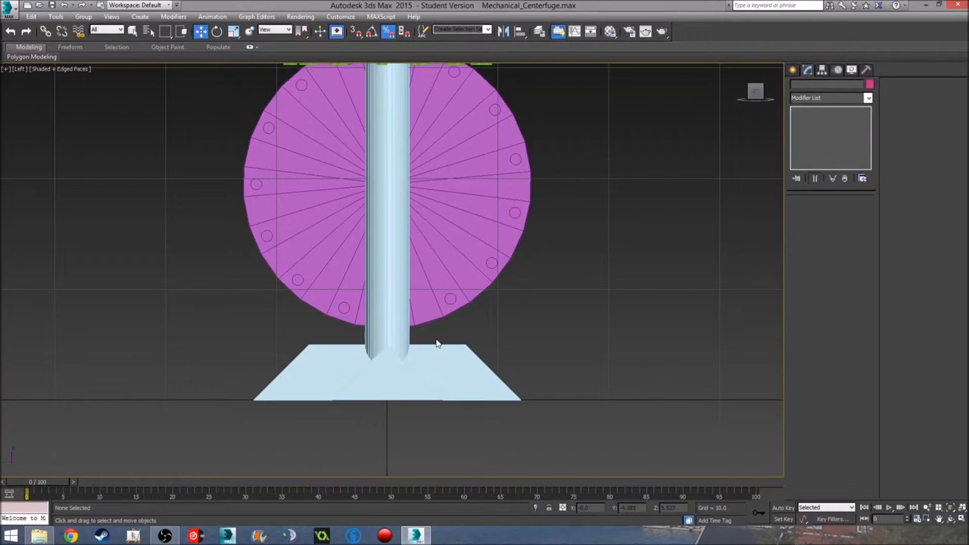
{"action": "key", "text": "f3"}
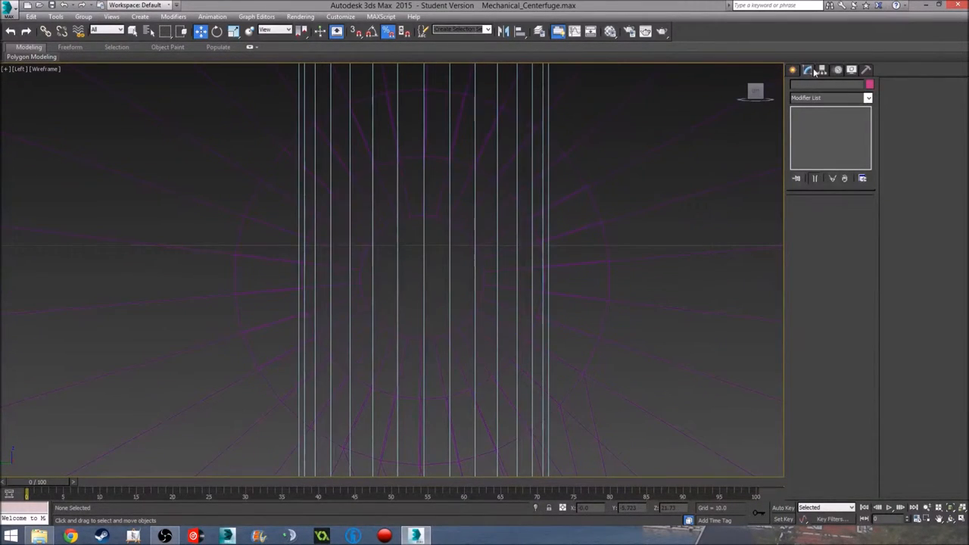
- Draw a pale blue cylinder on the axle in the Left view, then adjust its radius and height
{"action": "left_click", "coordinate": [793, 70]}
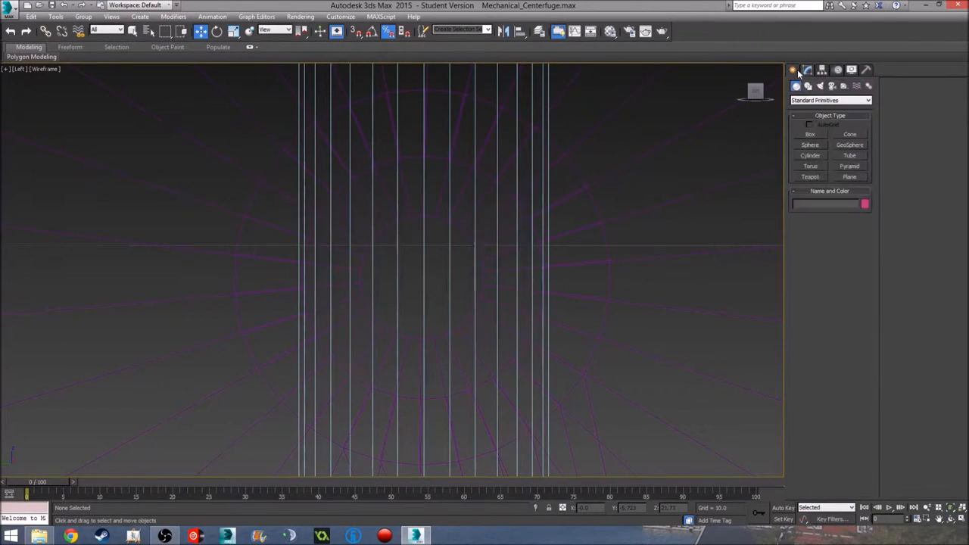
{"action": "left_click", "coordinate": [812, 154]}
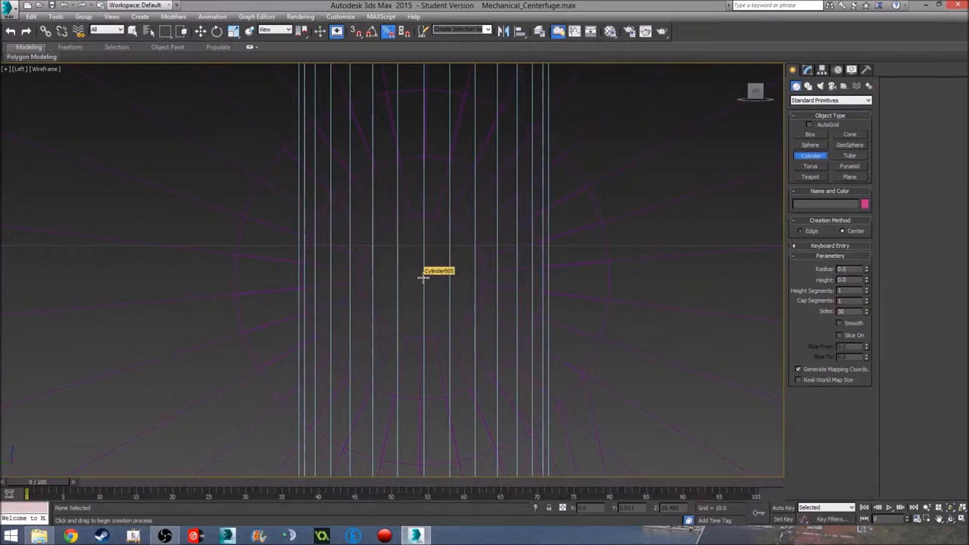
{"action": "left_click_drag", "start_coordinate": [424, 279], "coordinate": [448, 336]}
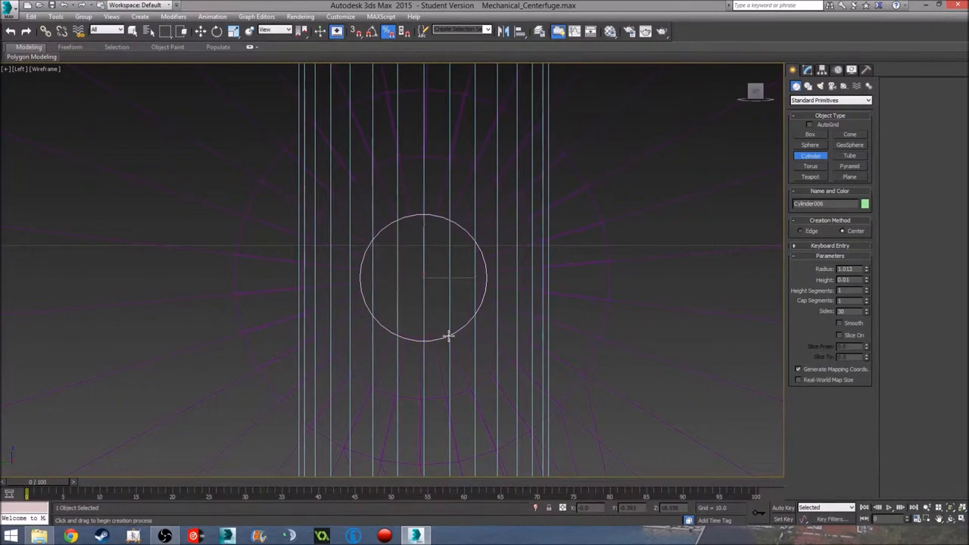
{"action": "left_click_drag", "start_coordinate": [448, 336], "coordinate": [448, 333]}
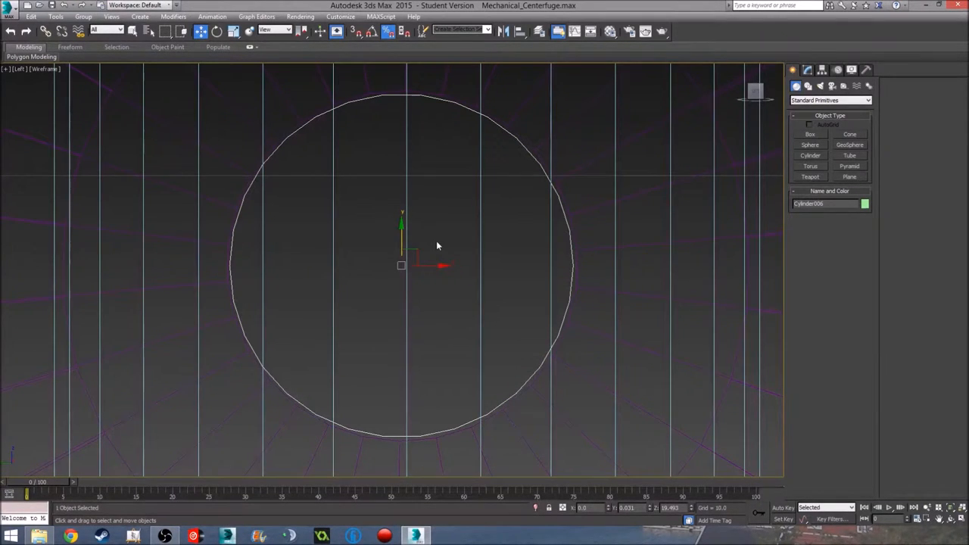
{"action": "mouse_move", "coordinate": [463, 274]}
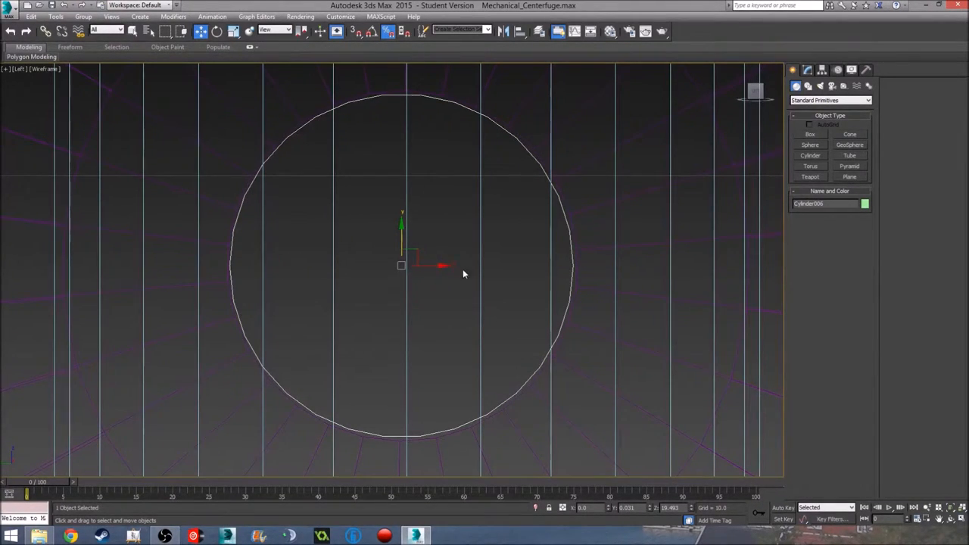
{"action": "left_click", "coordinate": [214, 31]}
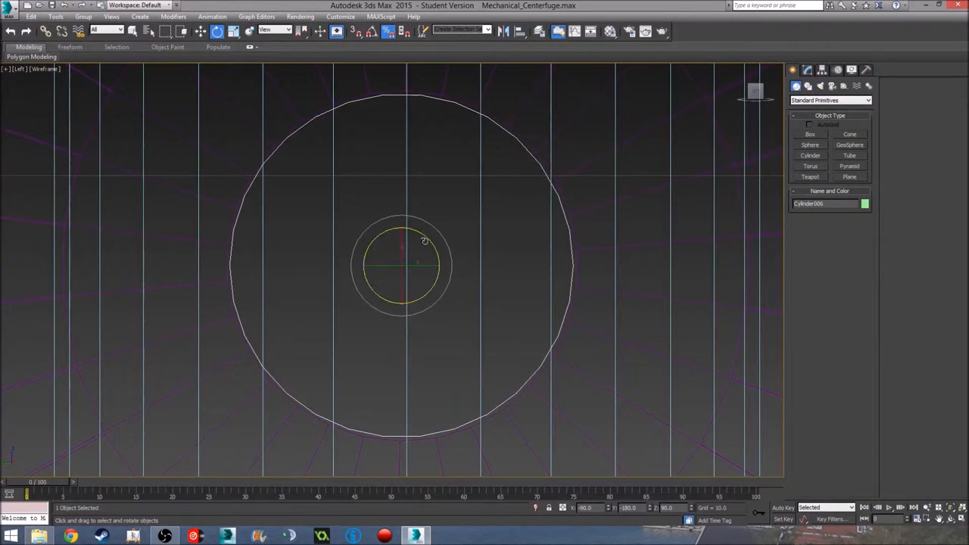
{"action": "left_click_drag", "start_coordinate": [405, 265], "coordinate": [436, 242]}
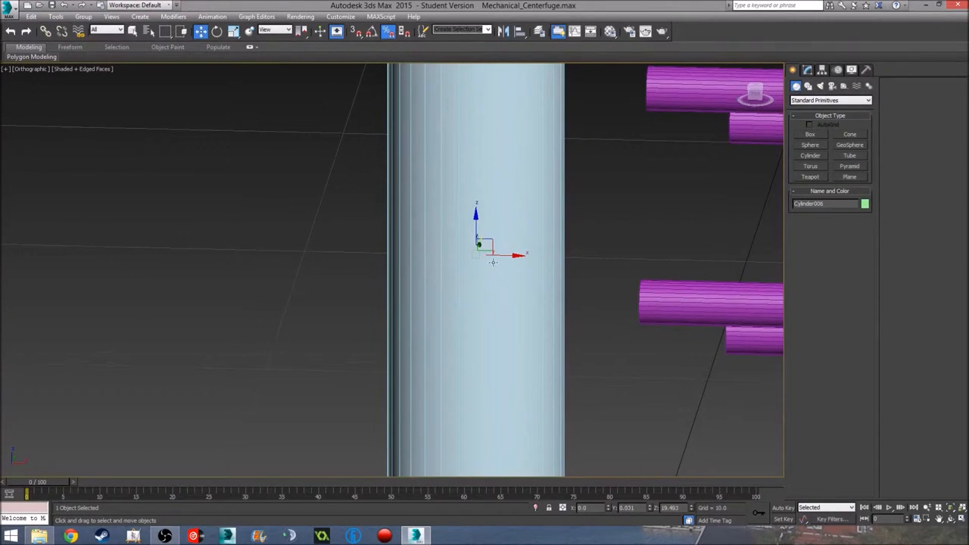
- Move the small cylinder so its outline sits within the axle's vertical lines
{"action": "left_click_drag", "start_coordinate": [517, 255], "coordinate": [605, 257]}
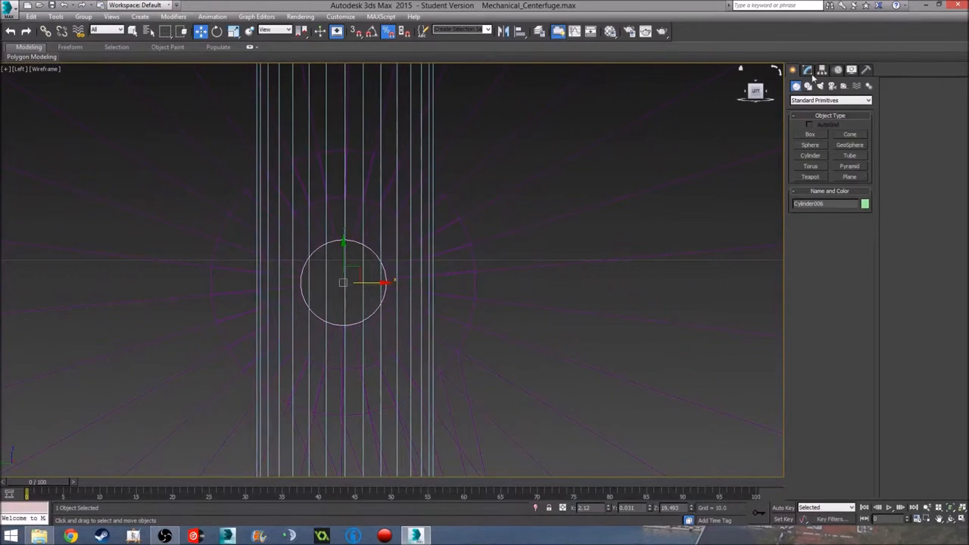
- Convert the small cylinder to an editable poly for edge editing
{"action": "left_click", "coordinate": [805, 69]}
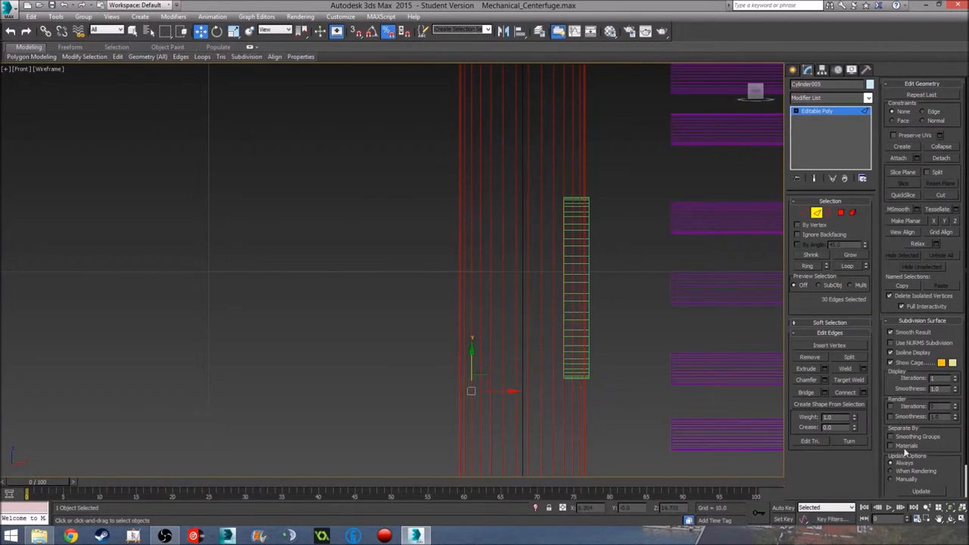
- Position the green cylinder against the pale blue axle collar in the Perspective view
{"action": "left_click", "coordinate": [827, 382]}
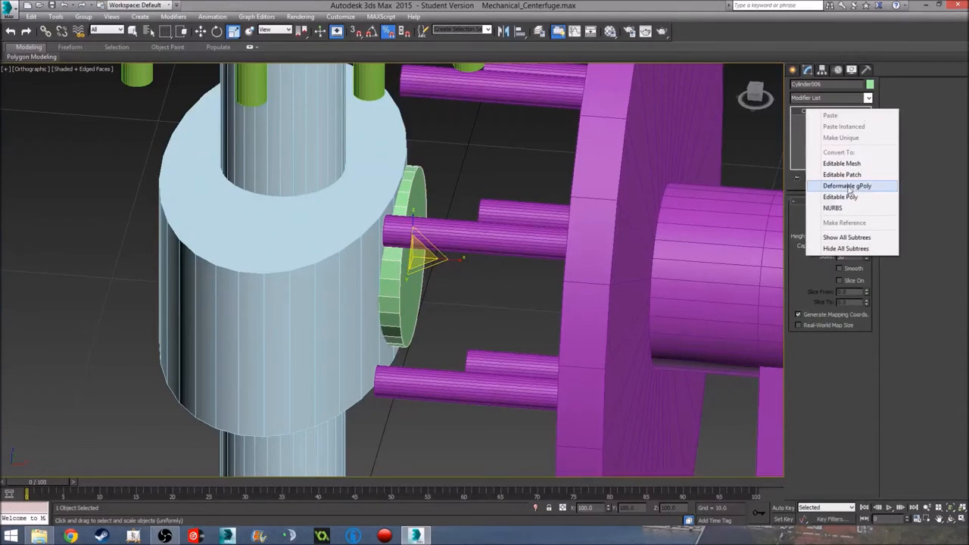
- Convert the green disc to an editable poly ready for face editing
{"action": "left_click", "coordinate": [839, 197]}
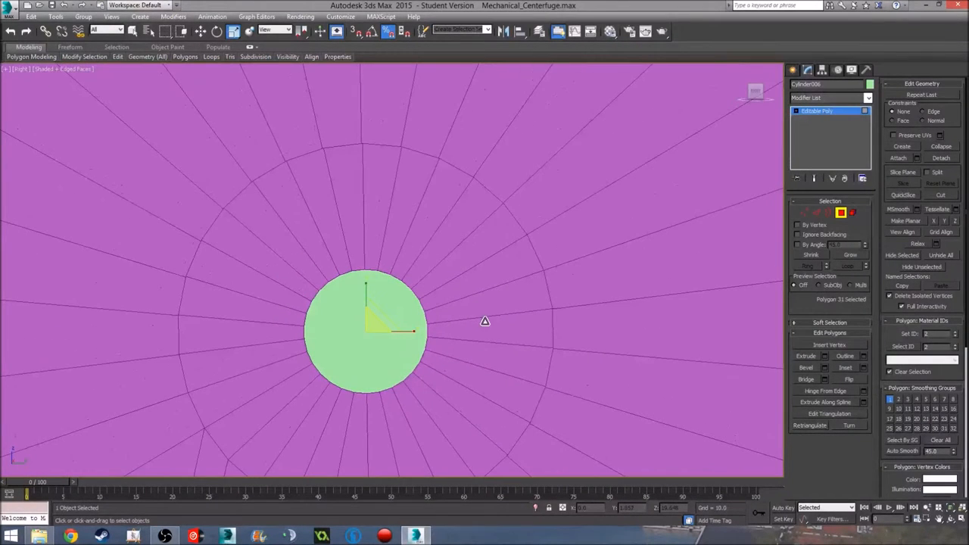
- In wireframe, select the disc's round end face and preview an inset ring on it
{"action": "key", "text": "F3"}
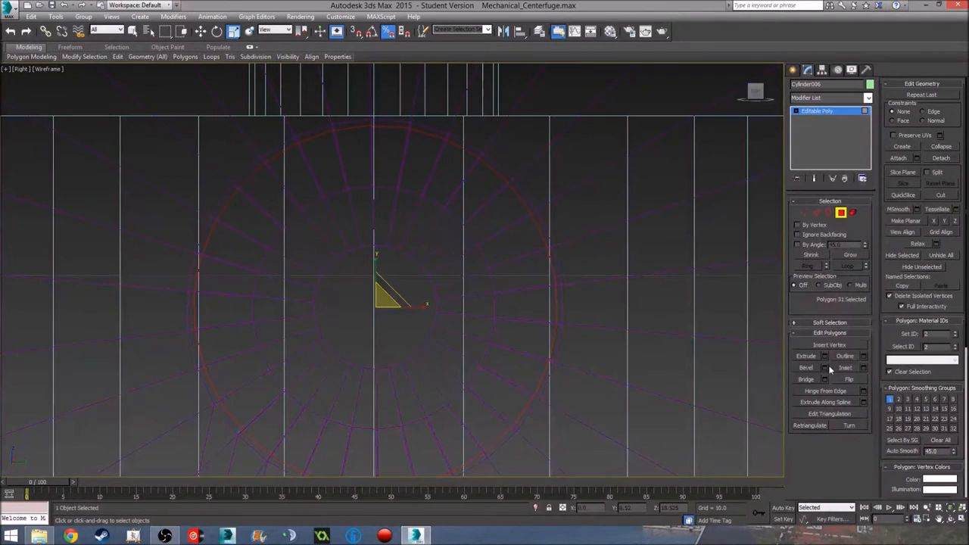
{"action": "left_click", "coordinate": [863, 368]}
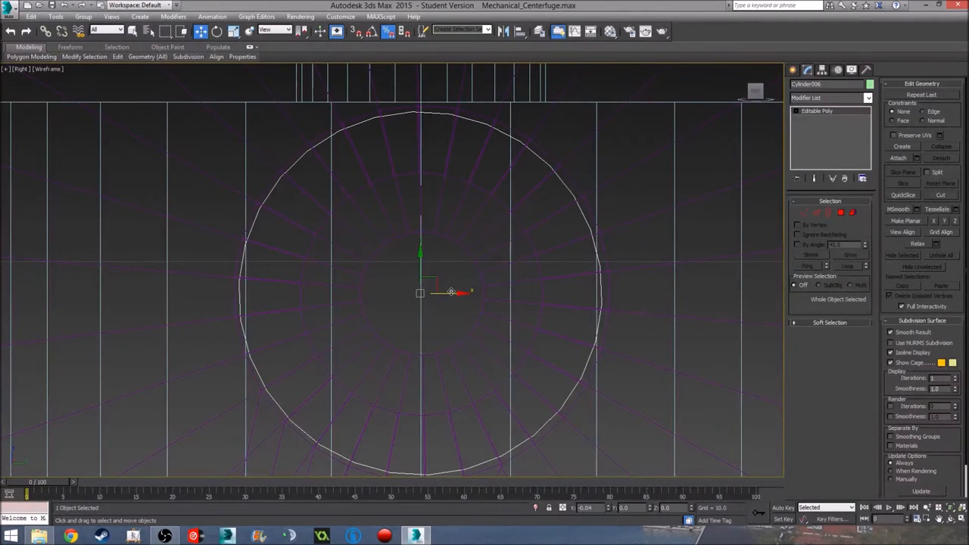
{"action": "left_click", "coordinate": [840, 212]}
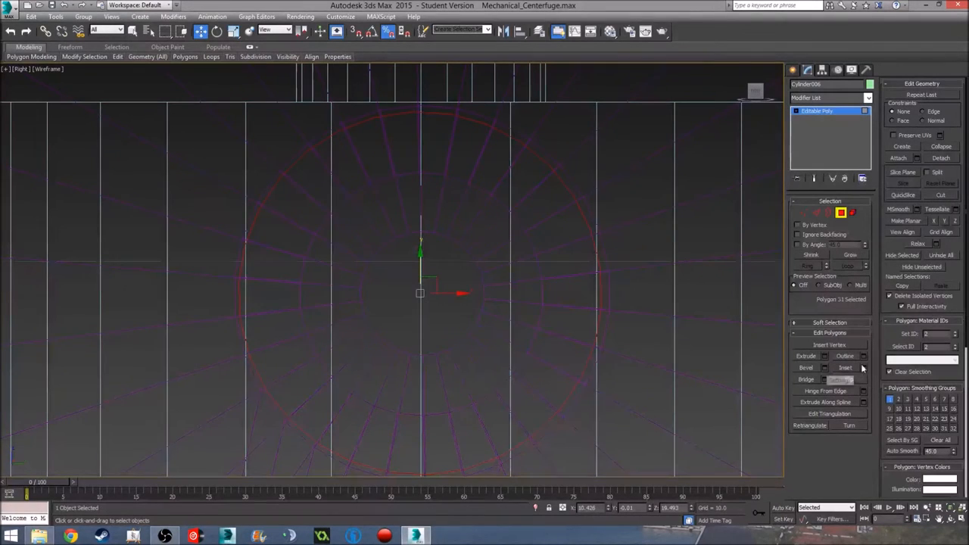
{"action": "left_click", "coordinate": [863, 368]}
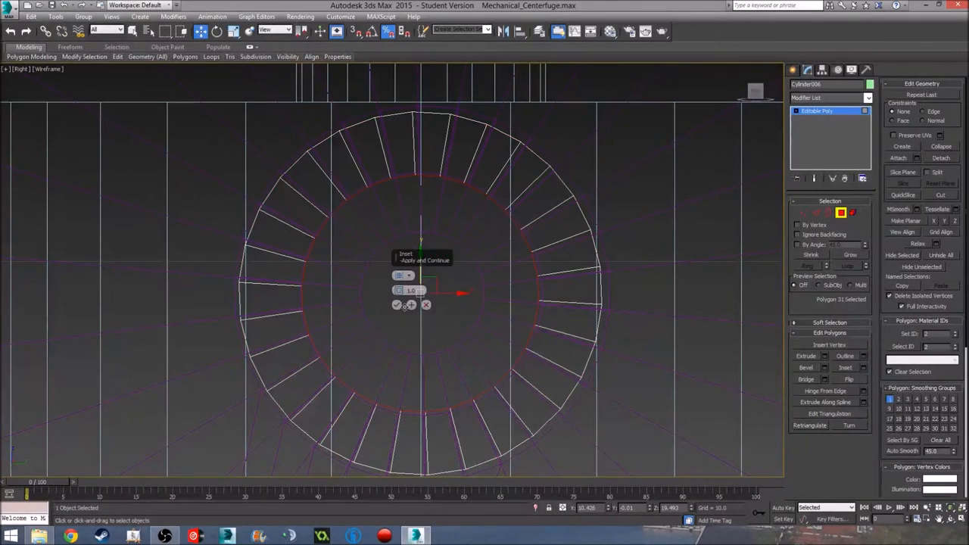